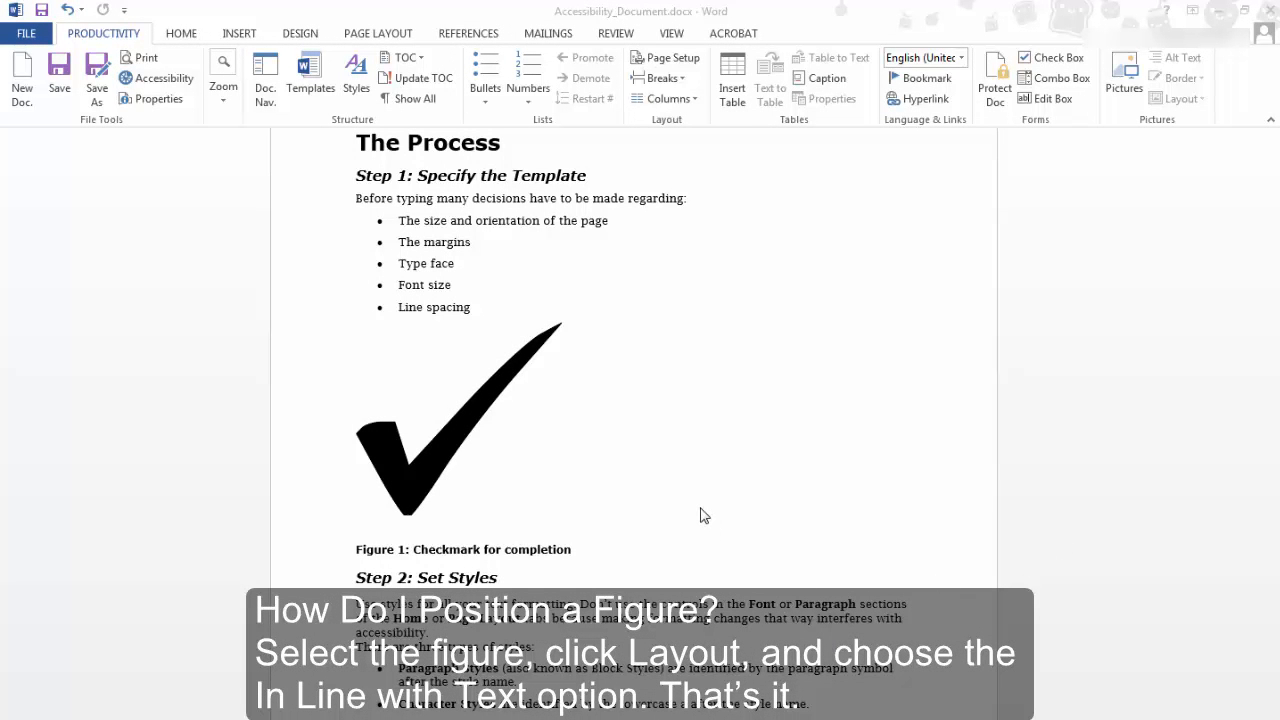
- Select the checkmark figure and bring up its Format Picture alt text pane
click(460, 420)
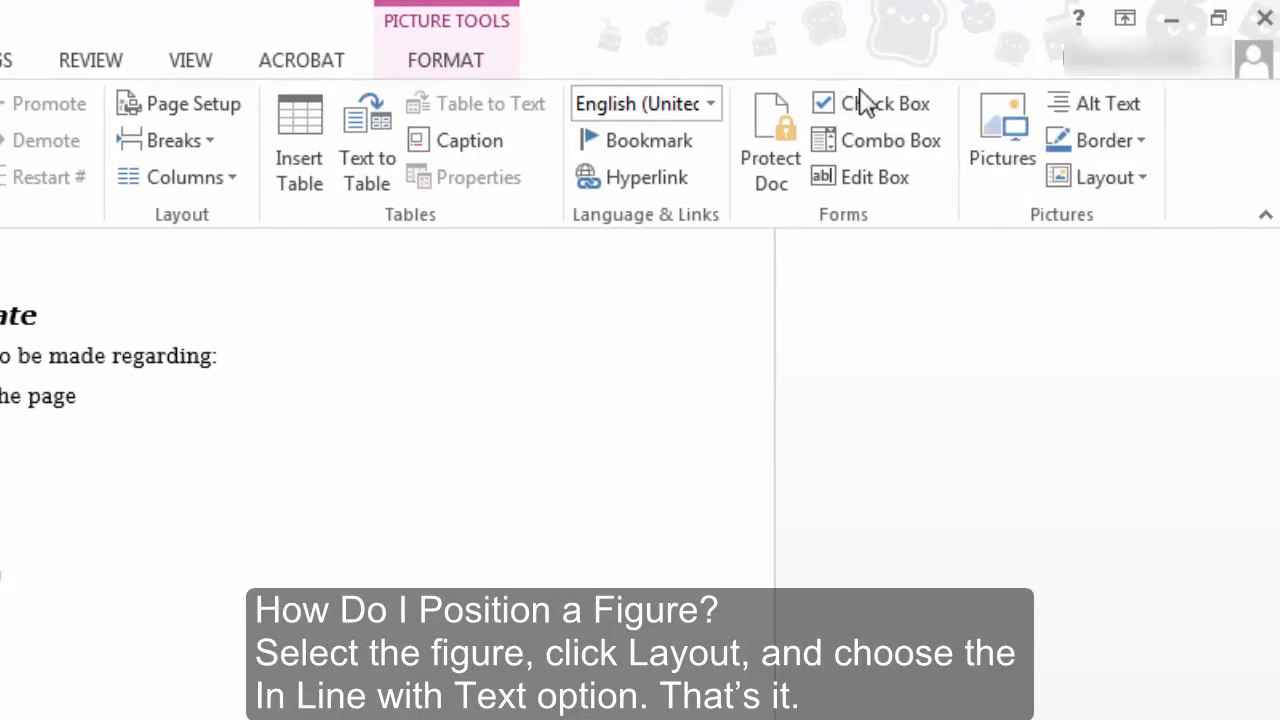
click(1098, 176)
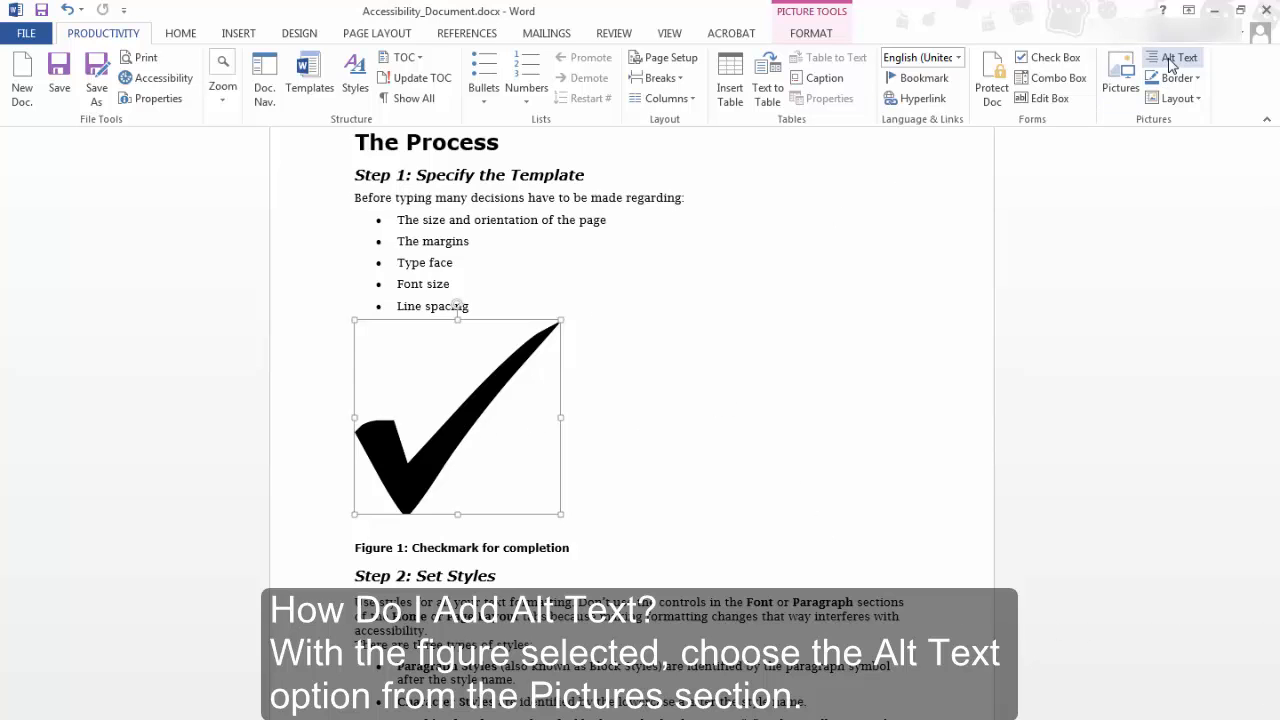
click(1176, 78)
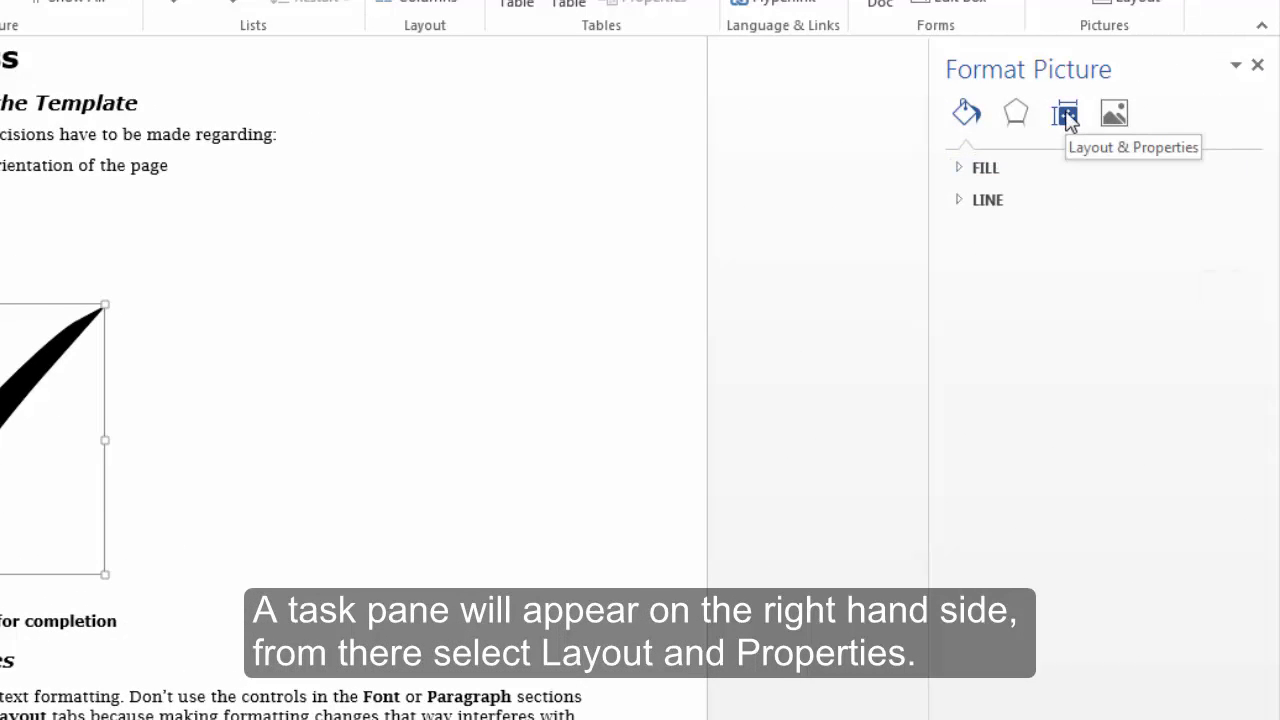
- Leave the title empty and describe the checkmark as "Black Check mark indicating completion"
click(1064, 112)
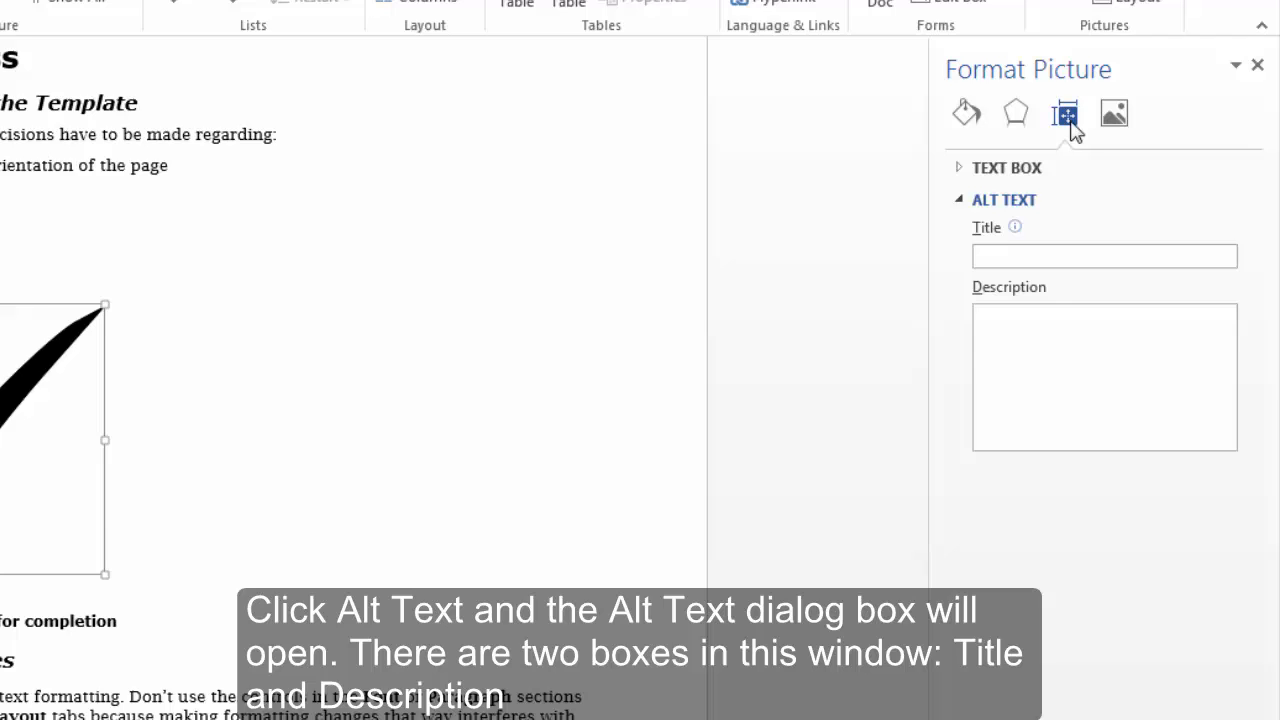
mouse_move(1104, 258)
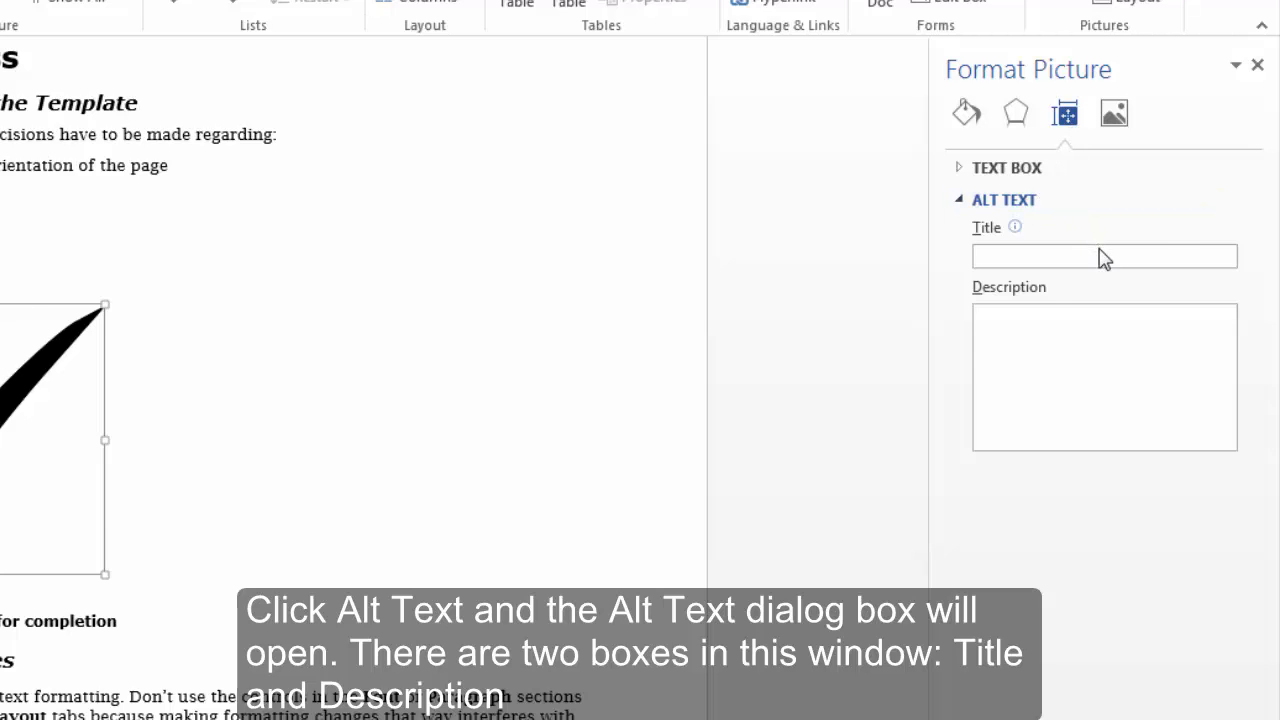
click(1104, 256)
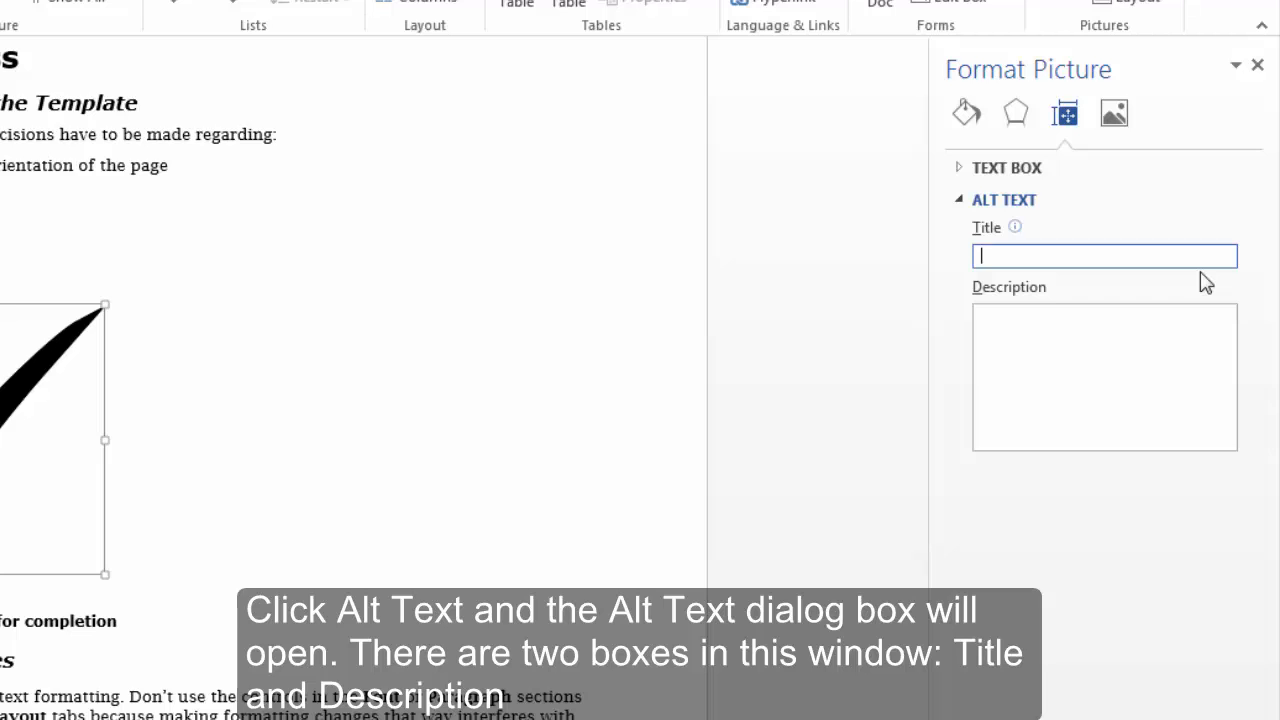
text(B)
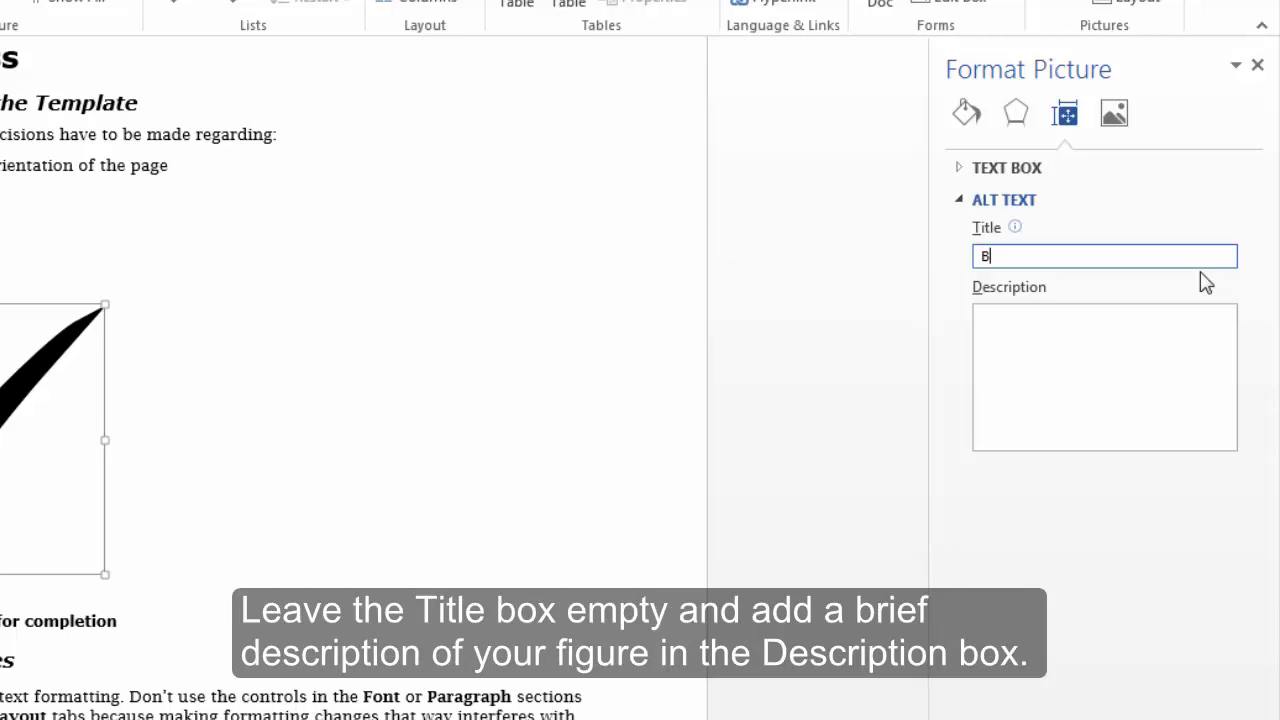
text(lack)
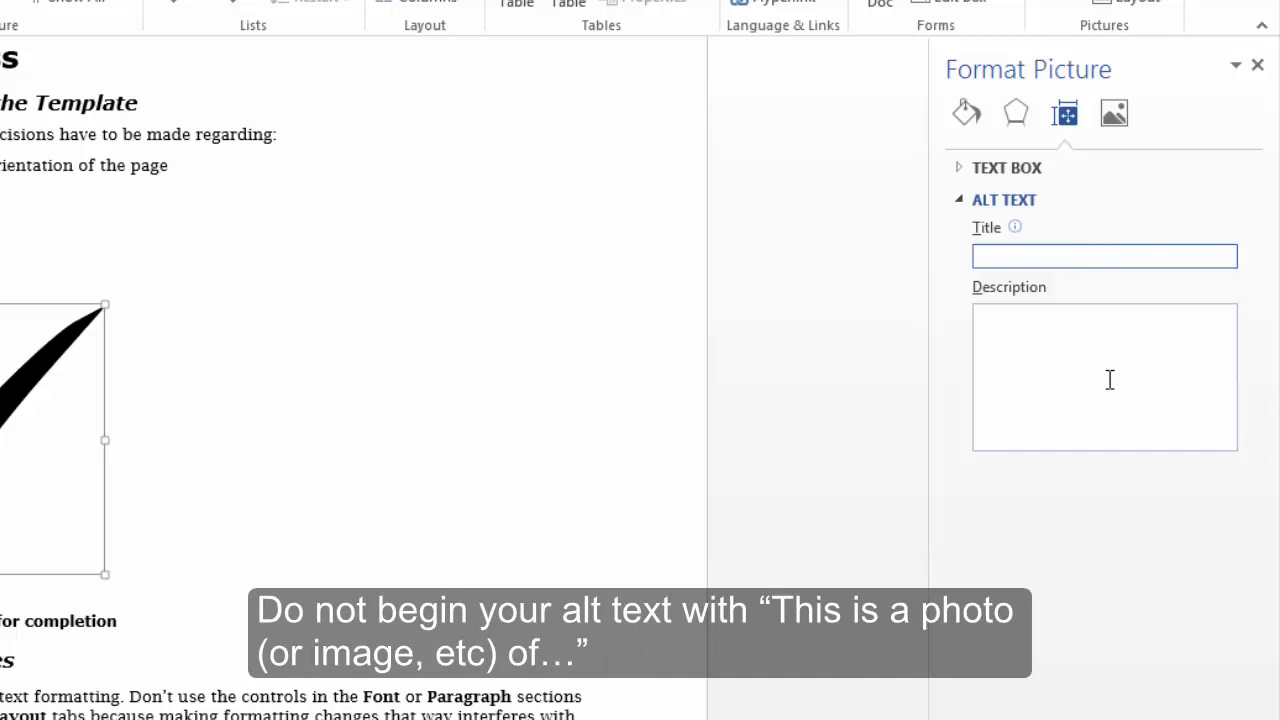
text(Black)
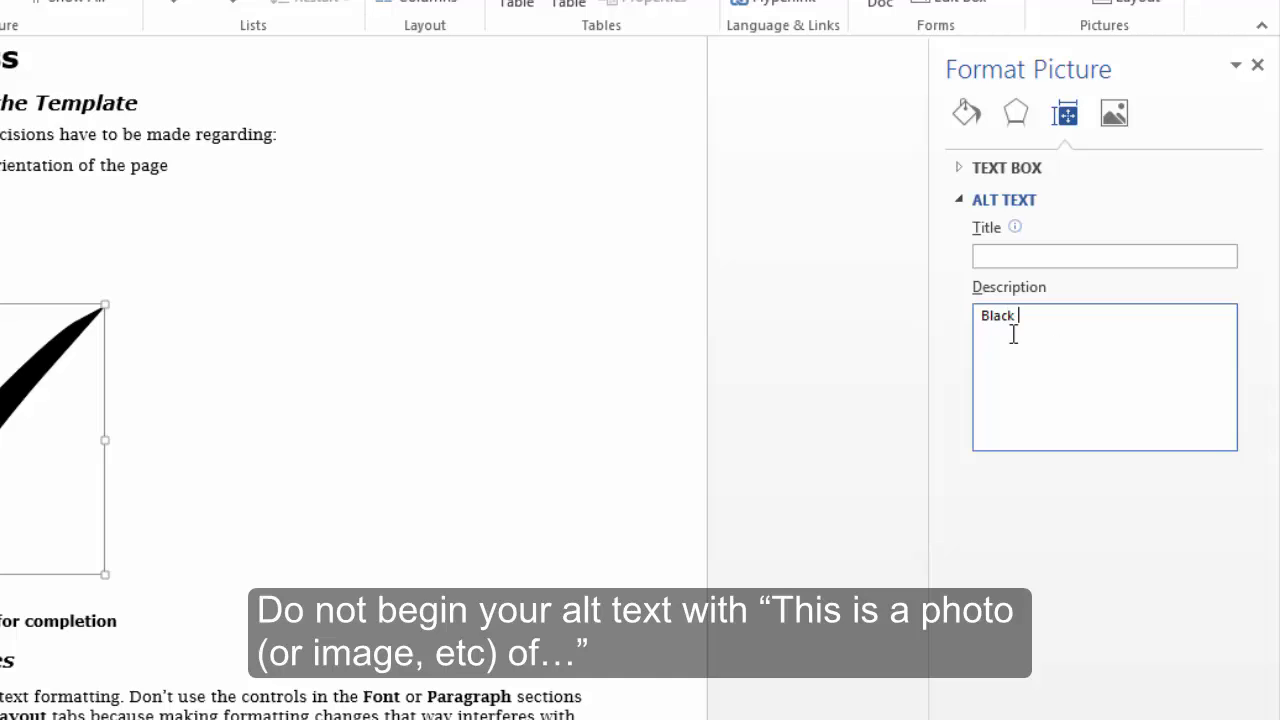
text(Check mark indicat)
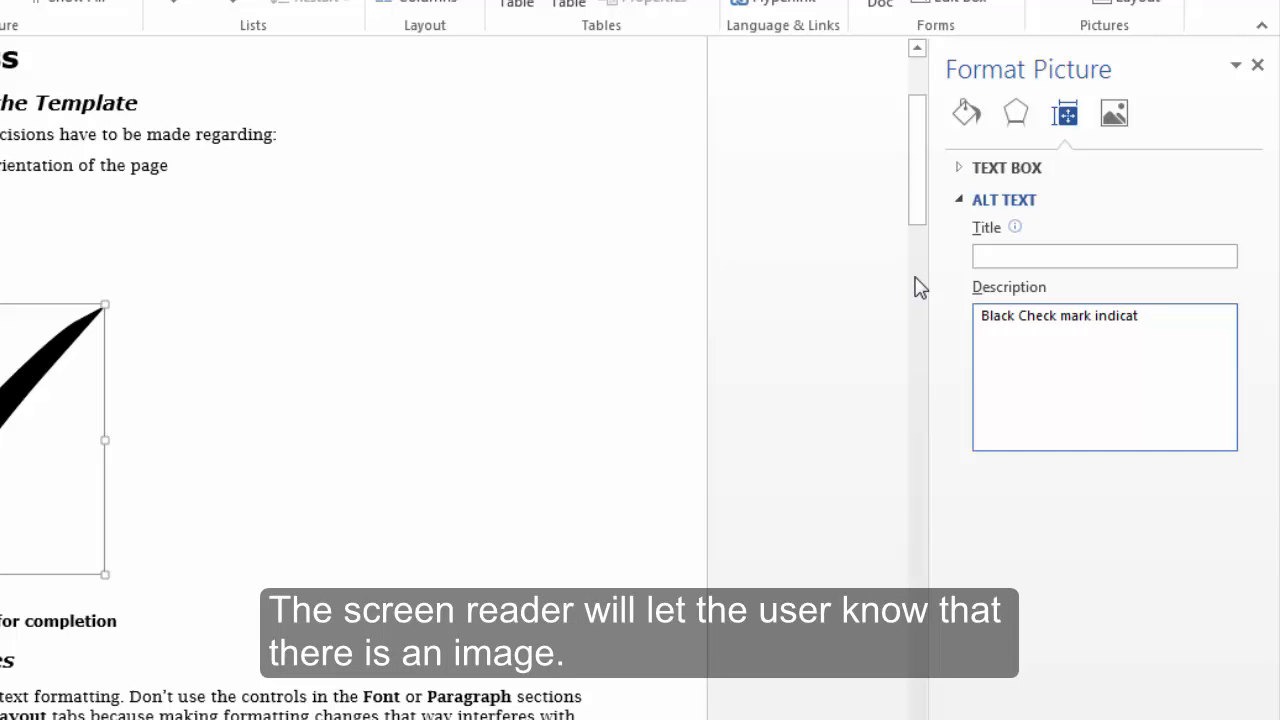
text(ing)
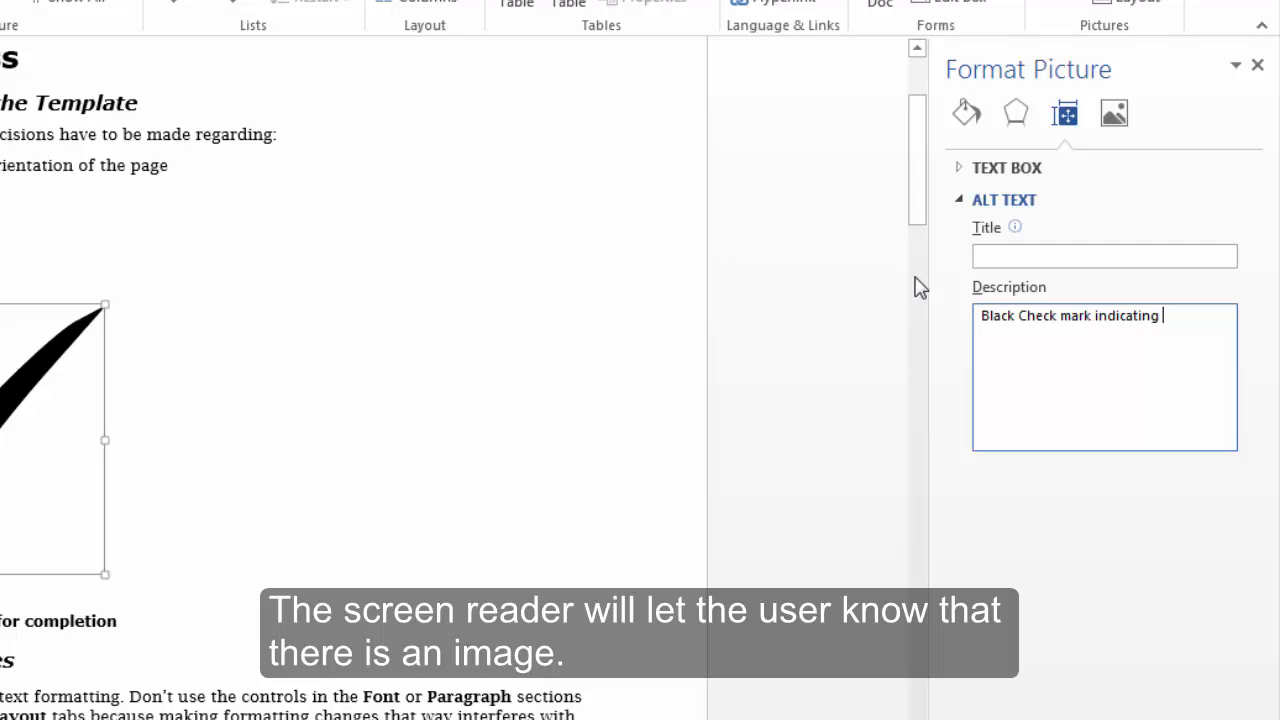
text(completion)
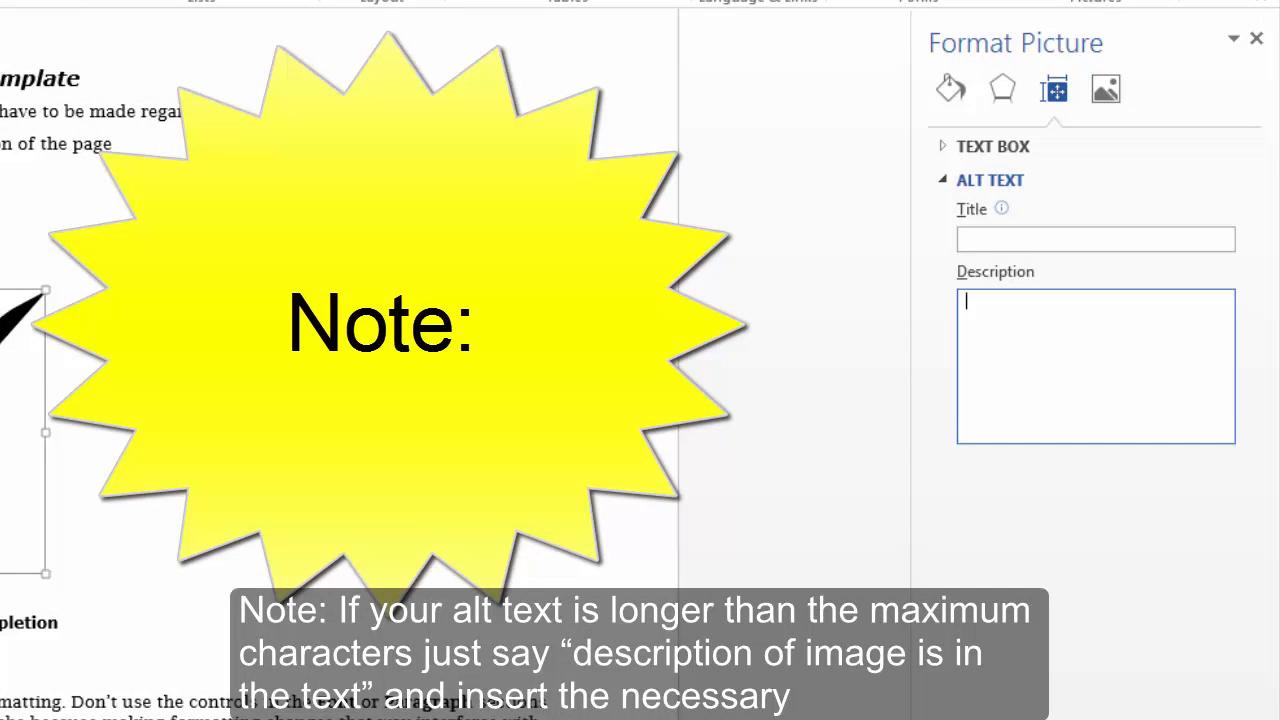
- Replace the description with "Description of image is in the text"
text(Description of image is in)
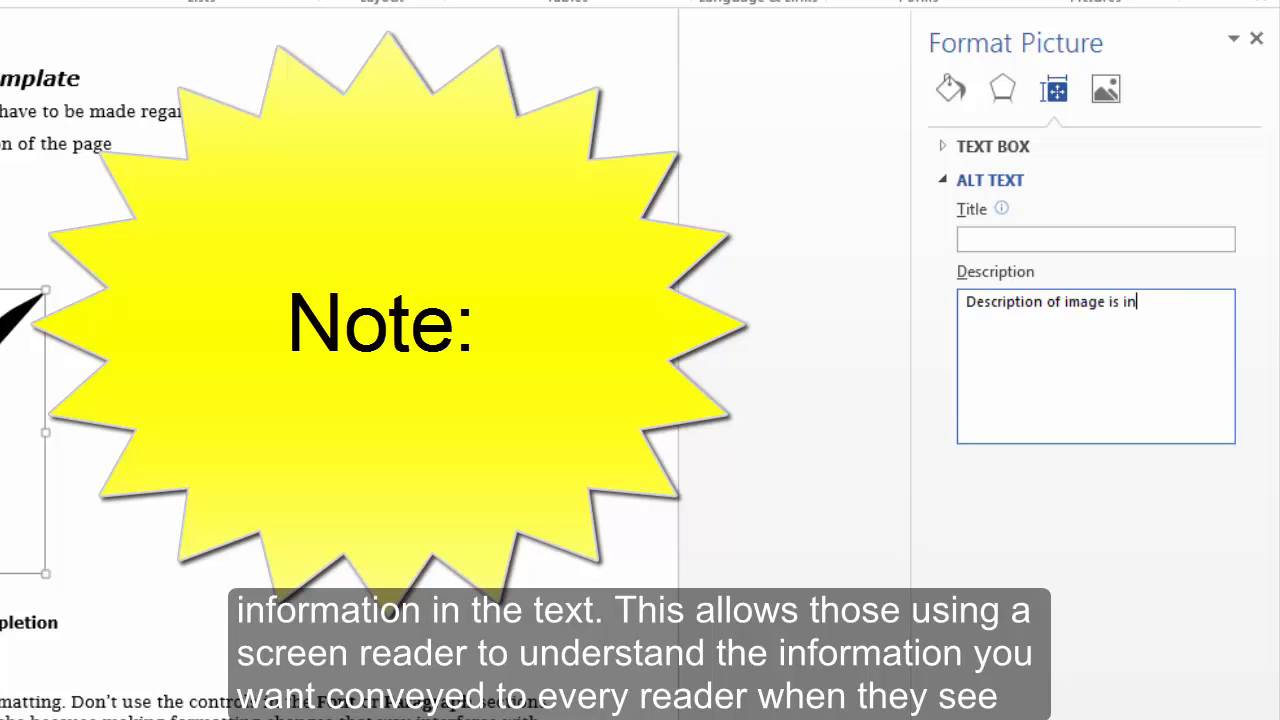
text(te)
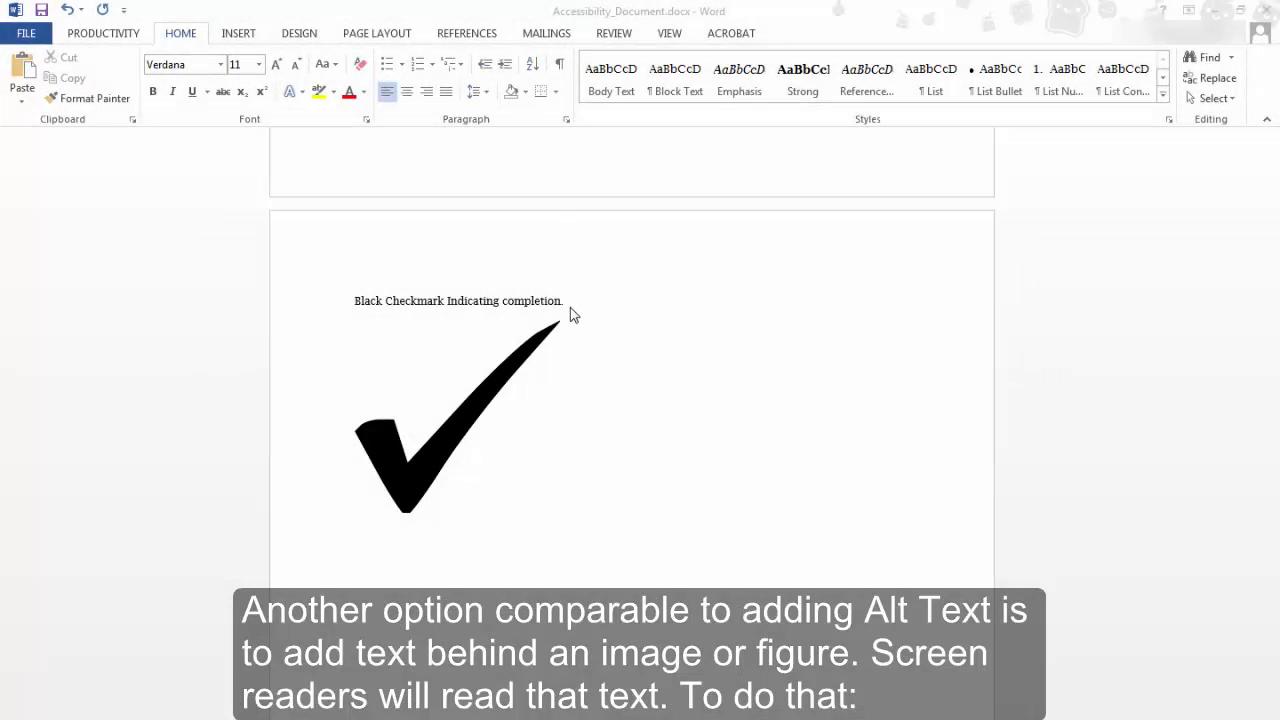
- Place the cursor after the description sentence, select the checkmark and show its wrapping options
click(564, 300)
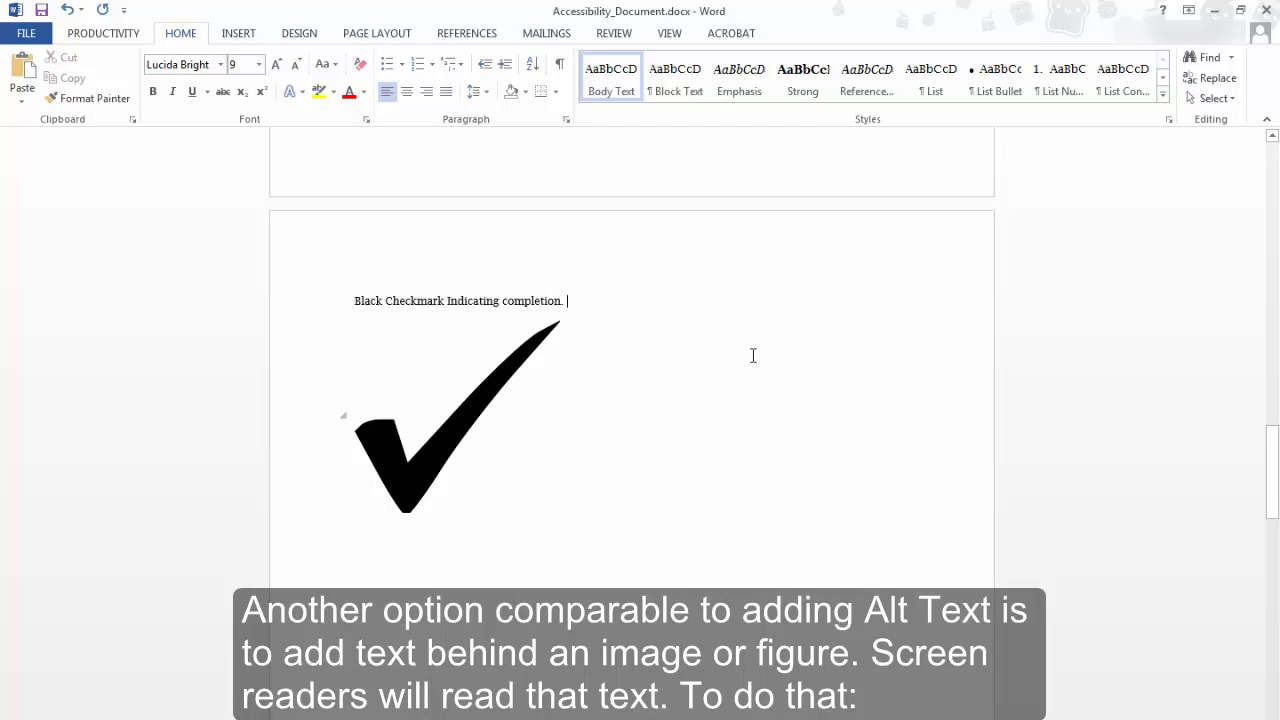
click(102, 32)
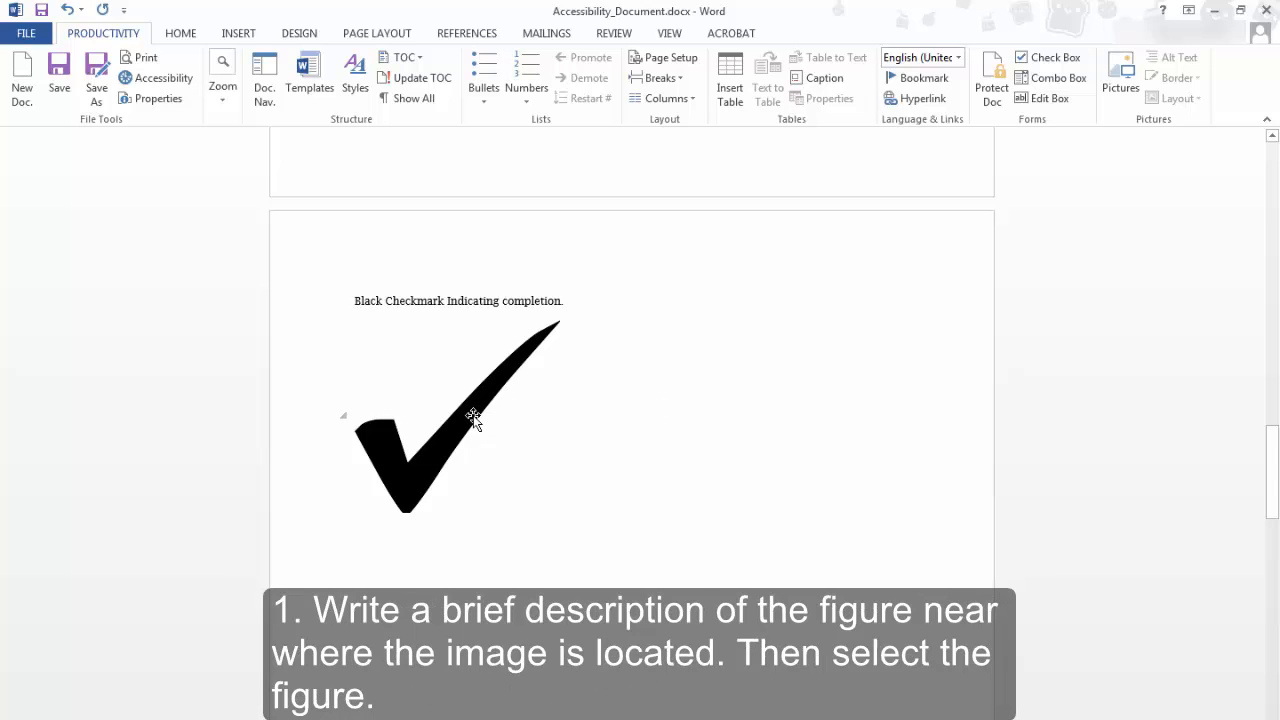
click(566, 300)
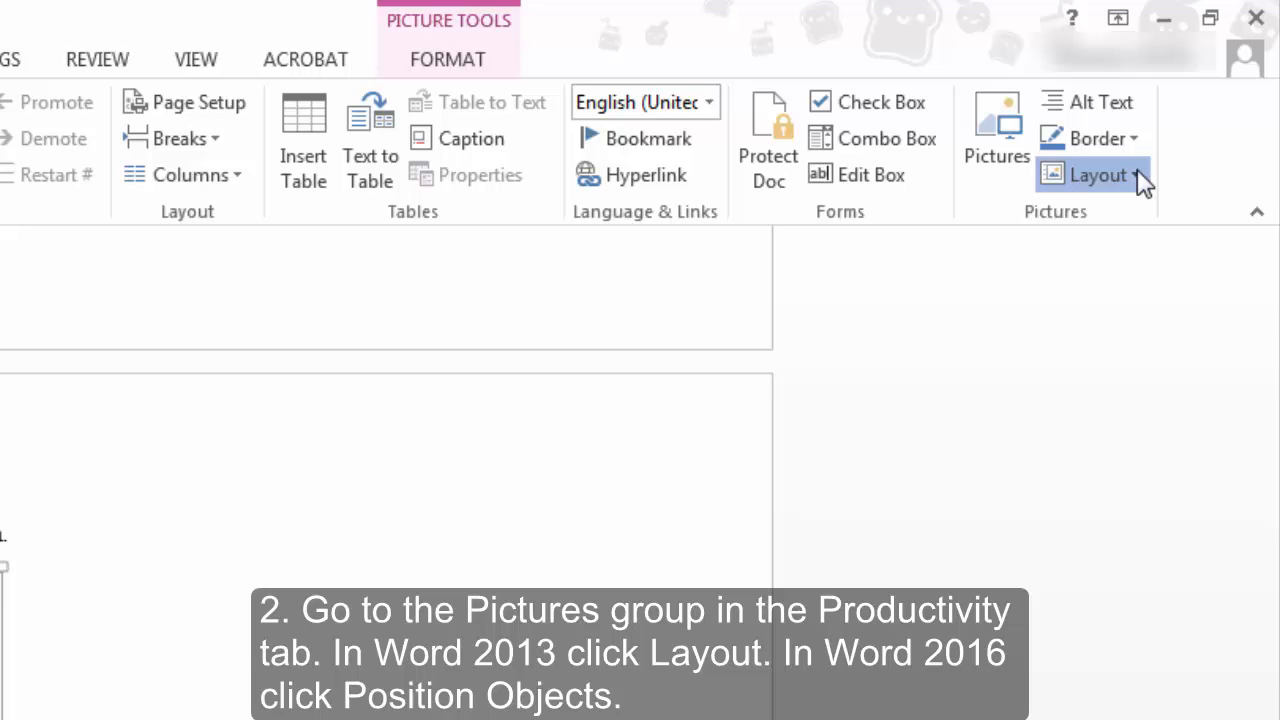
click(1092, 174)
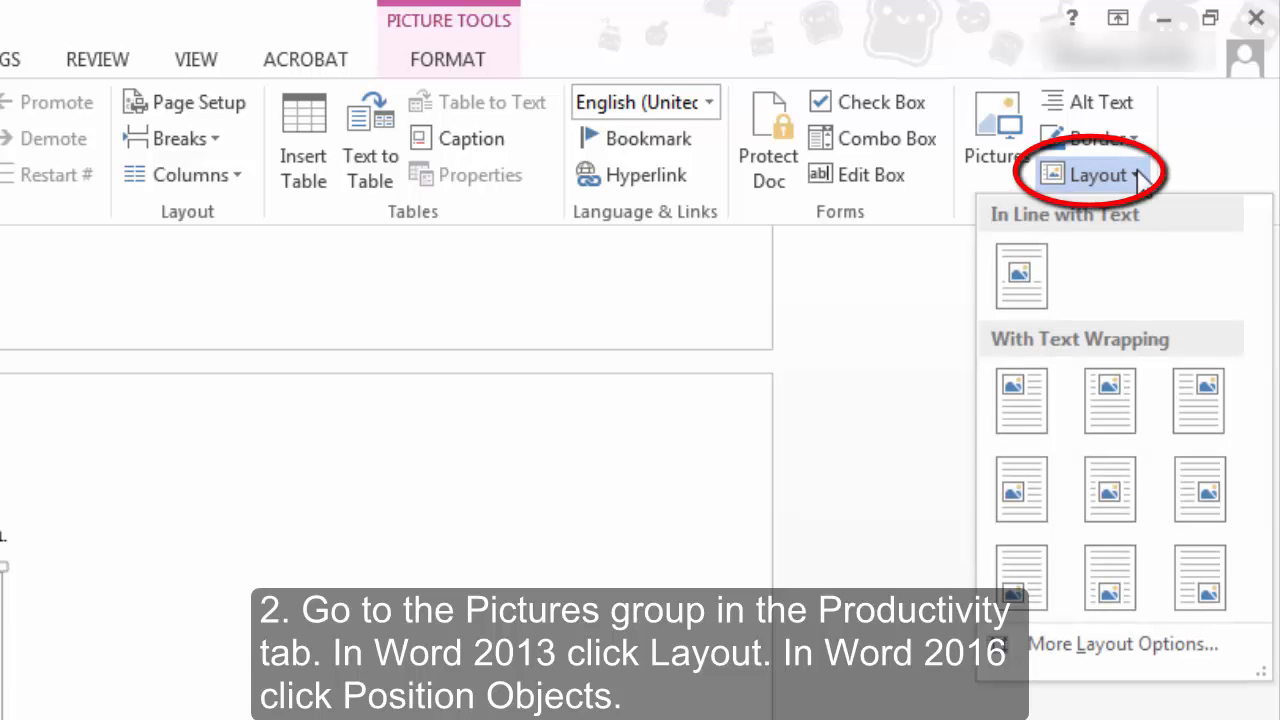
mouse_move(1208, 280)
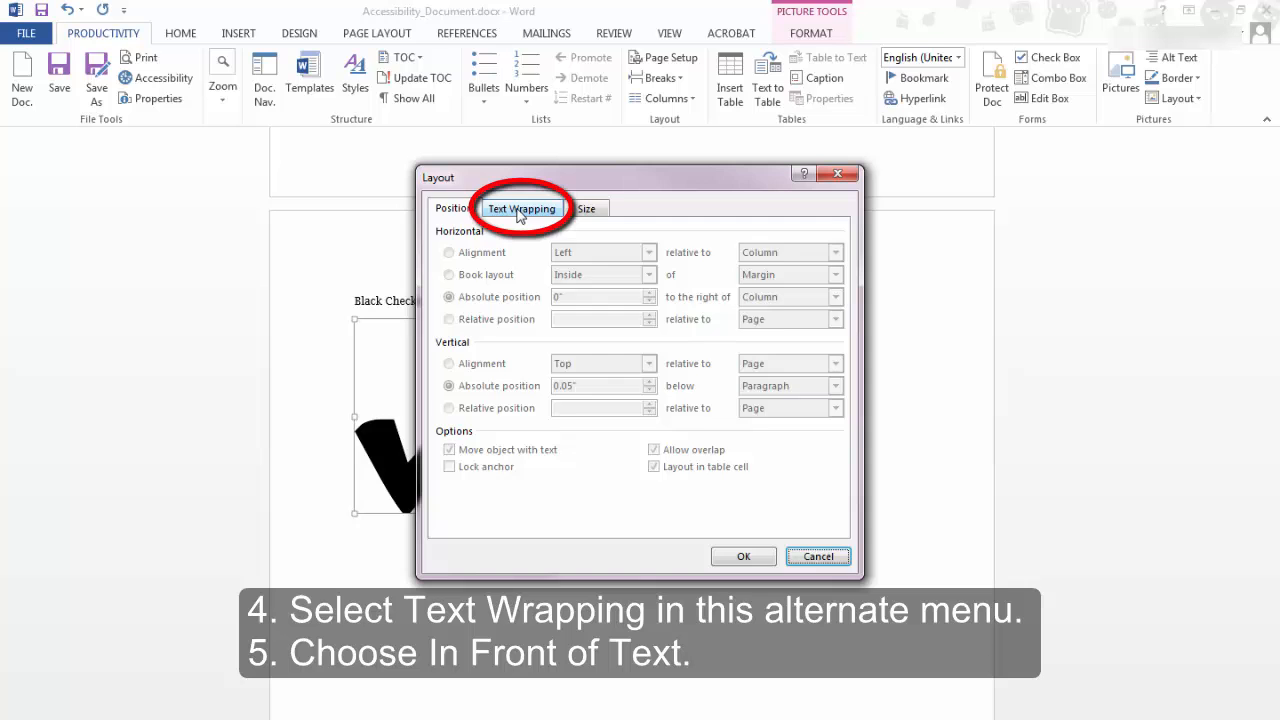
- Give the checkmark in-front-of-text wrapping and drag it over the page text
click(520, 208)
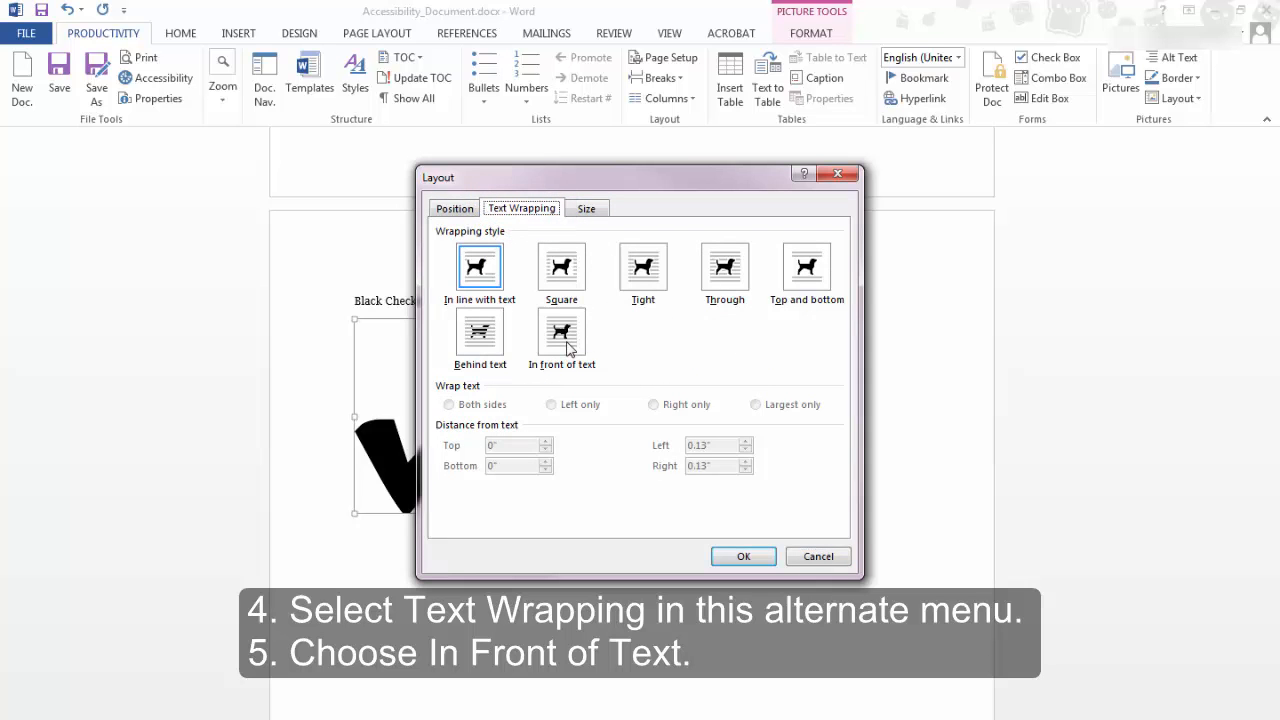
click(560, 332)
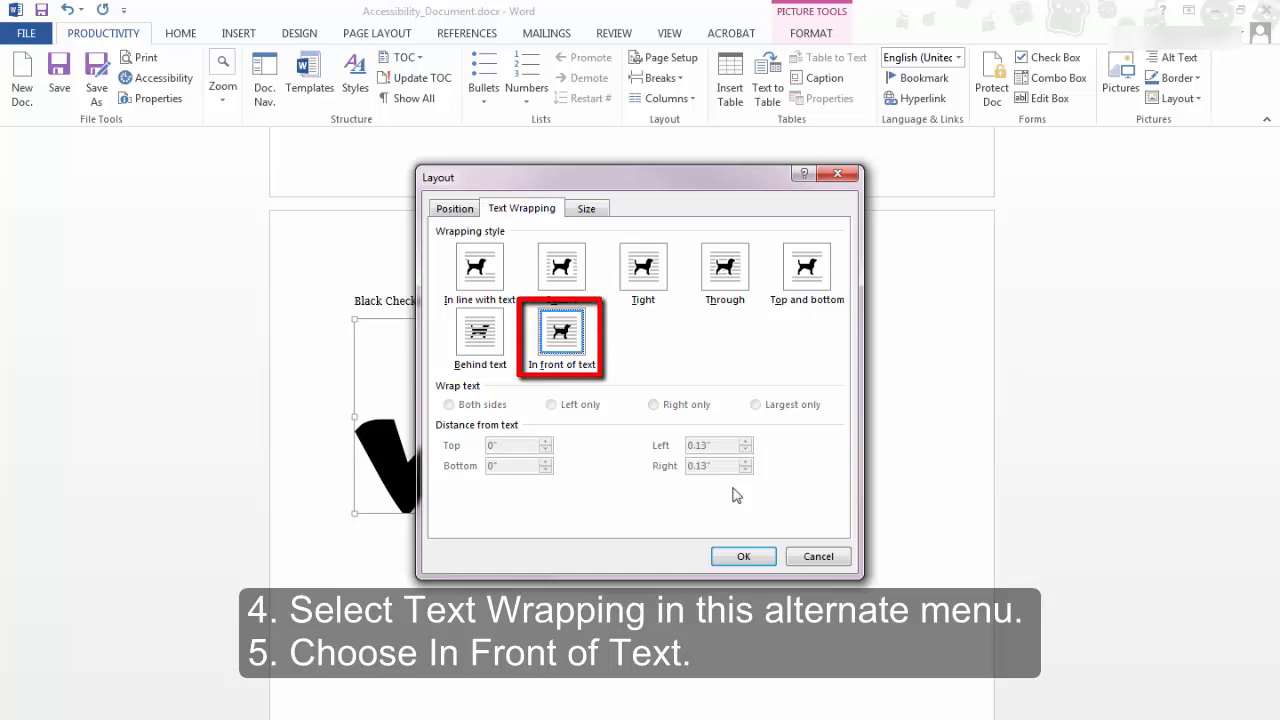
click(744, 556)
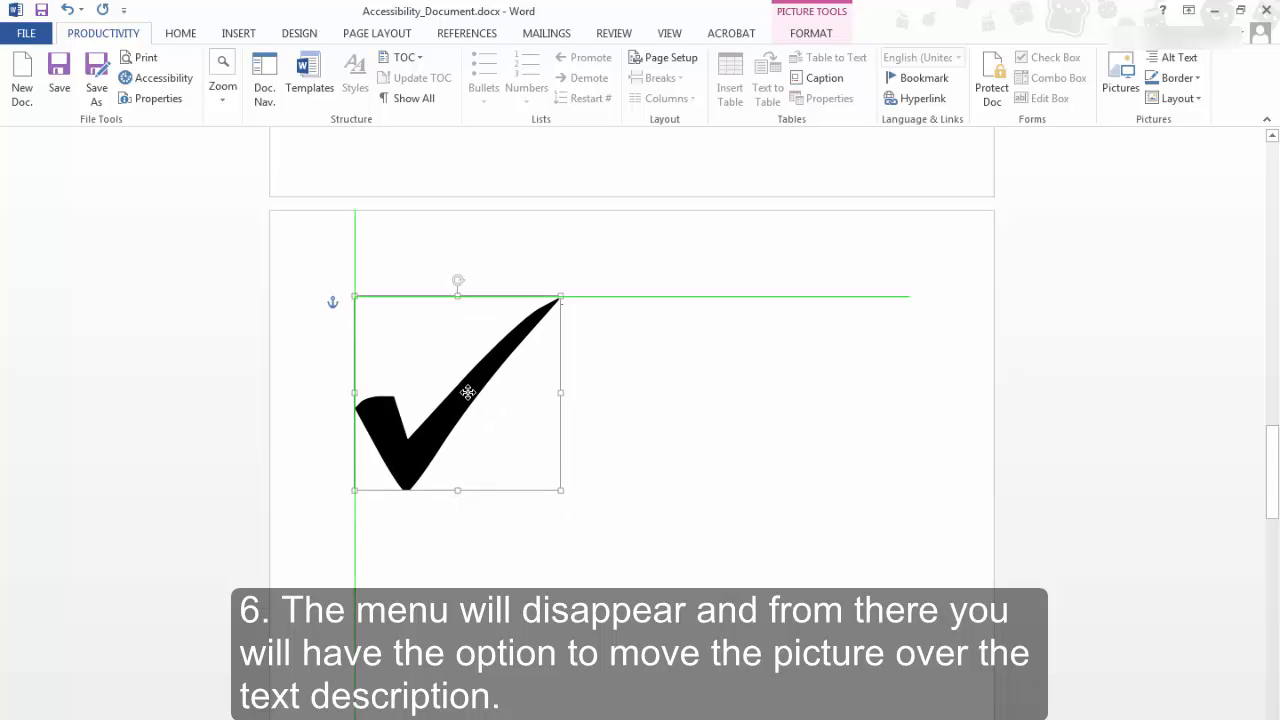
drag(468, 392, 464, 350)
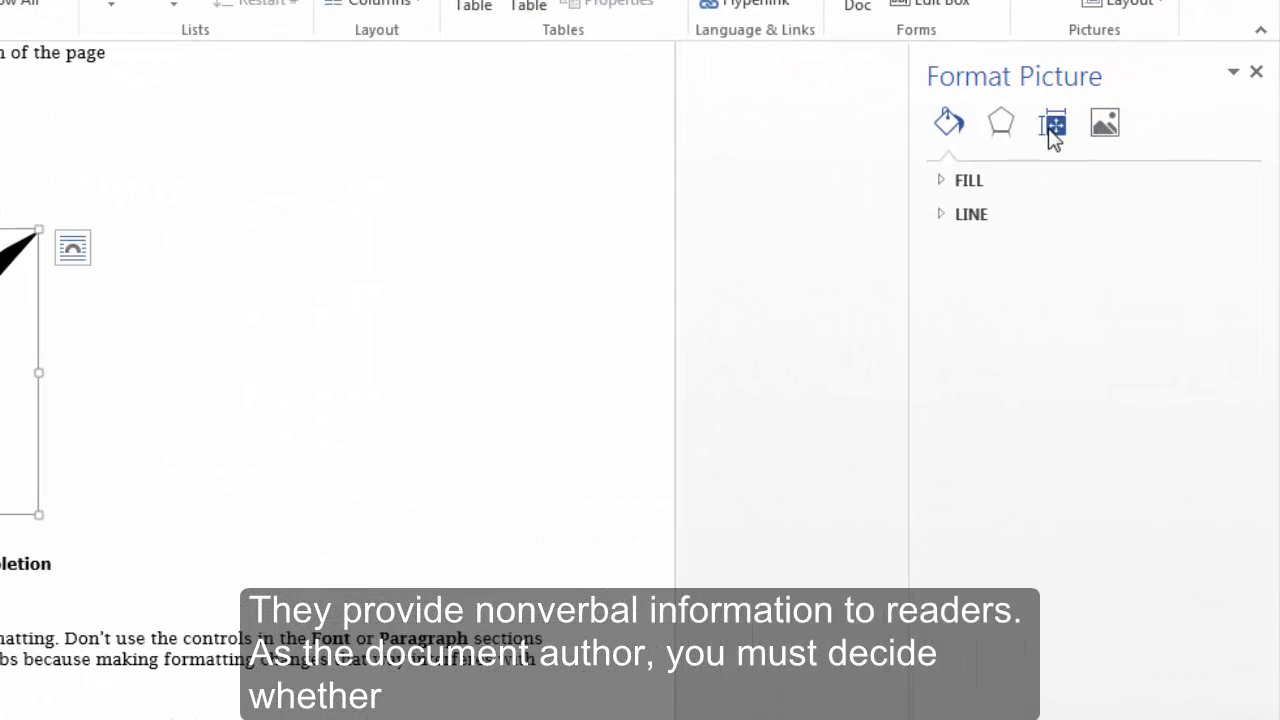
- Mark the checkmark decorative by entering "" as its alt text description
click(1052, 122)
text(Black checkmark indicating completion.)
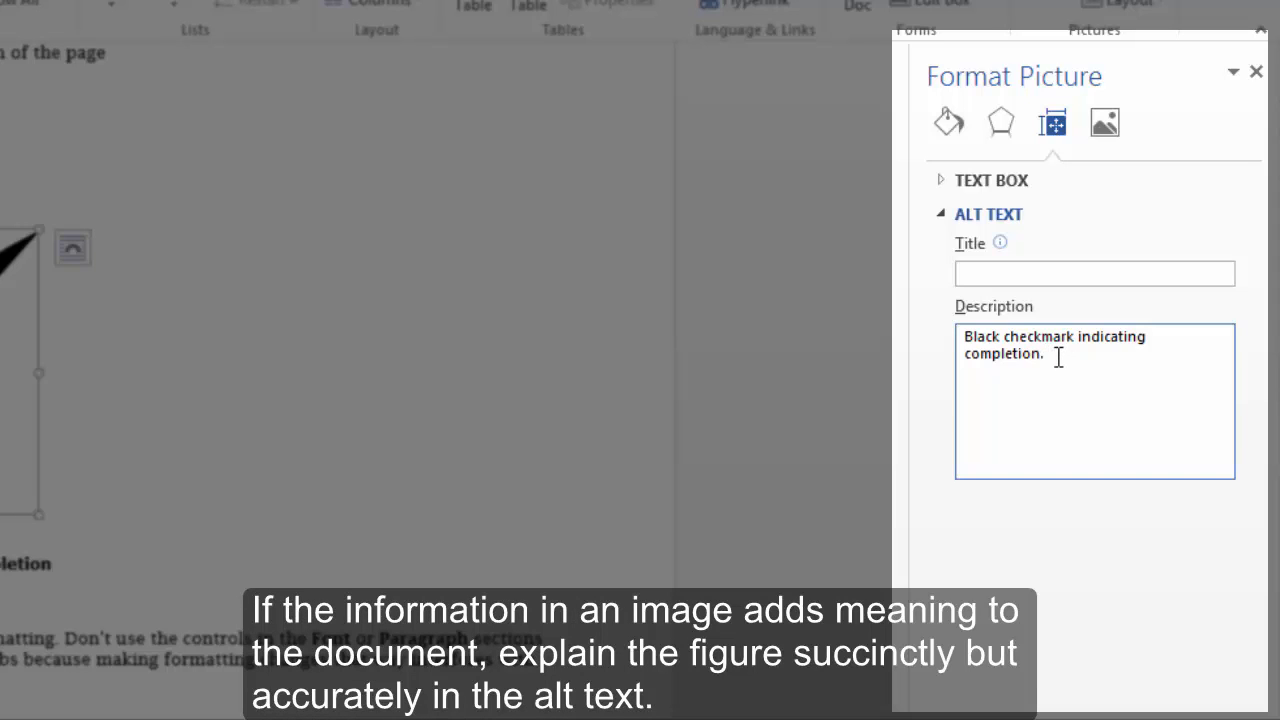
click(1050, 352)
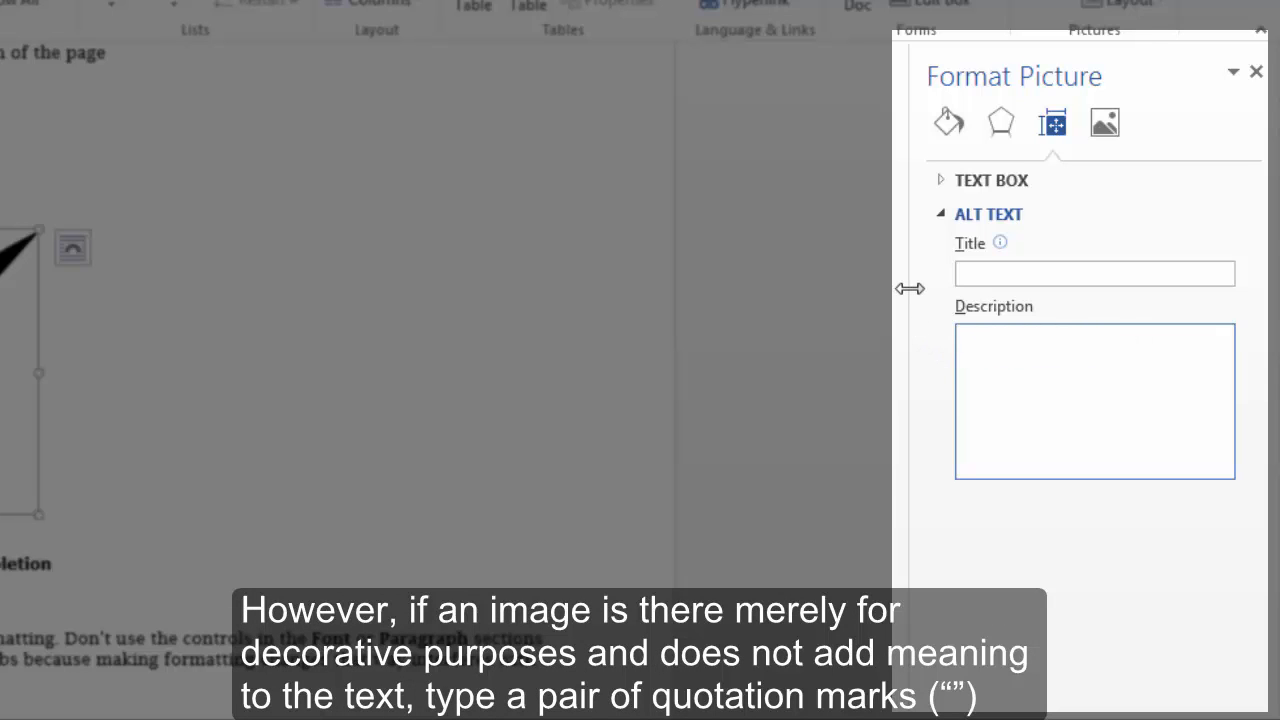
text("")
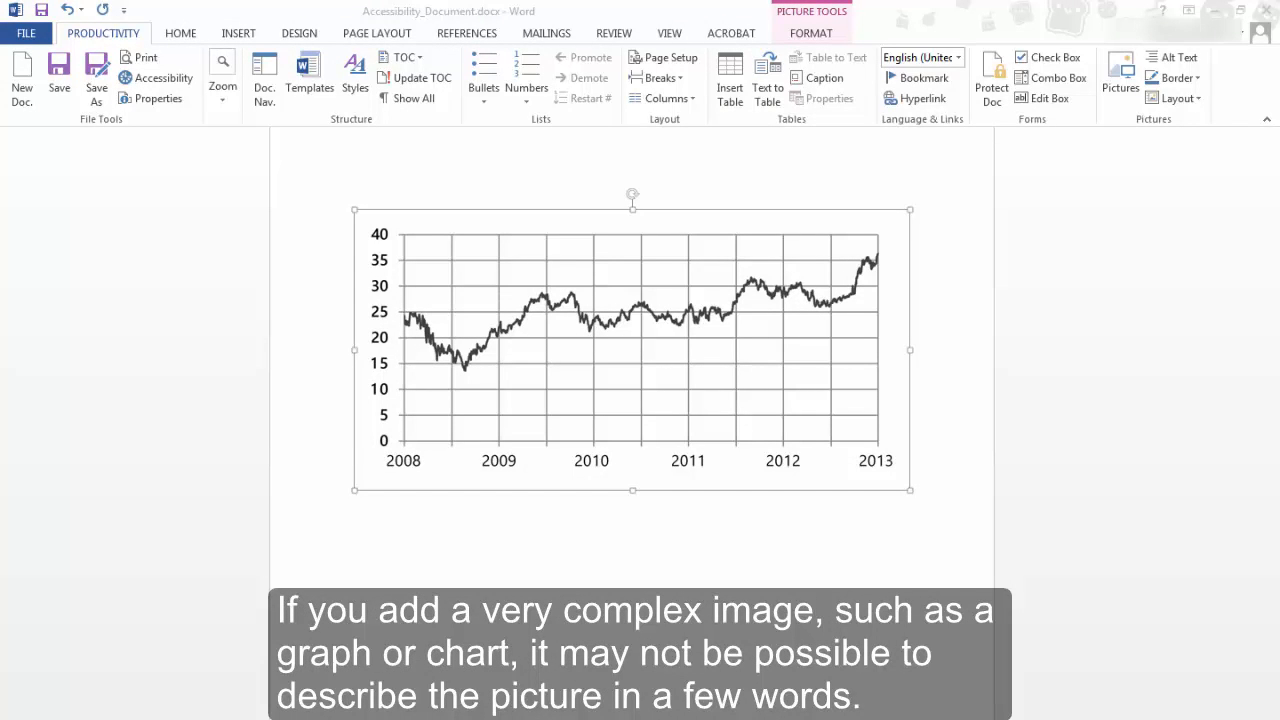
mouse_move(1096, 472)
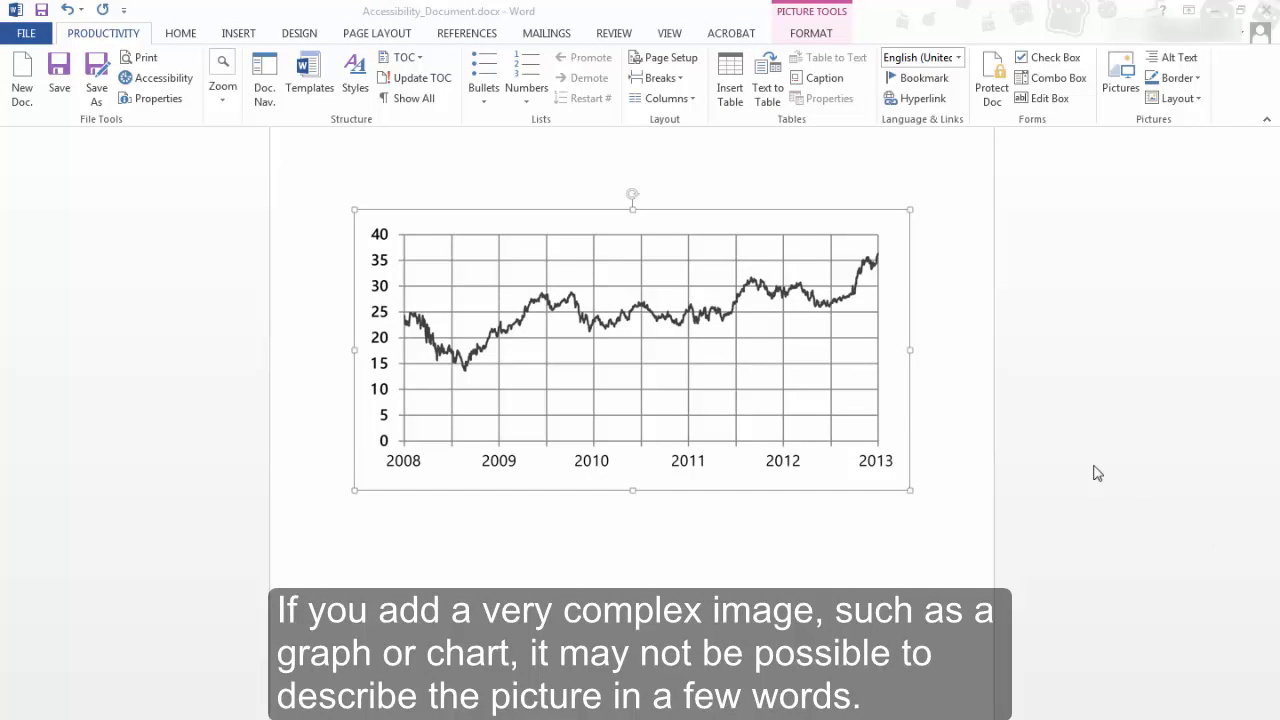
mouse_move(716, 386)
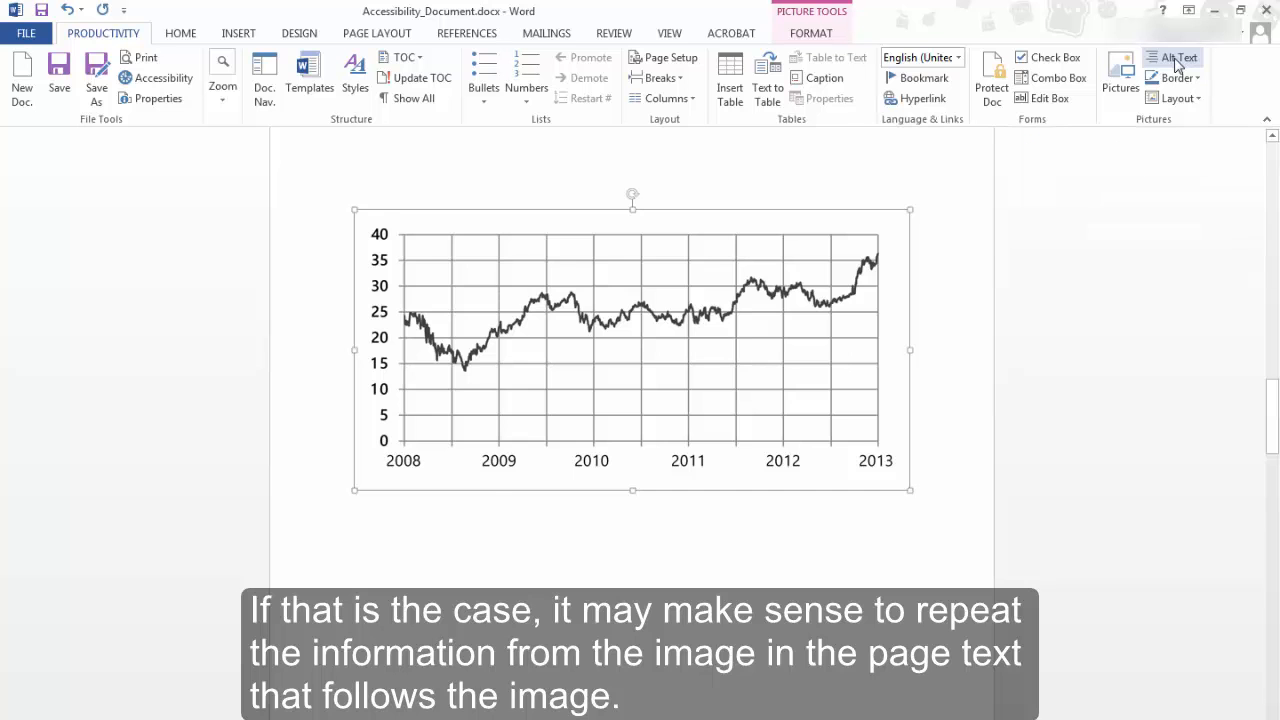
- Give the graph the alt text description "Quarterly earnings: details follow in page text."
click(1180, 56)
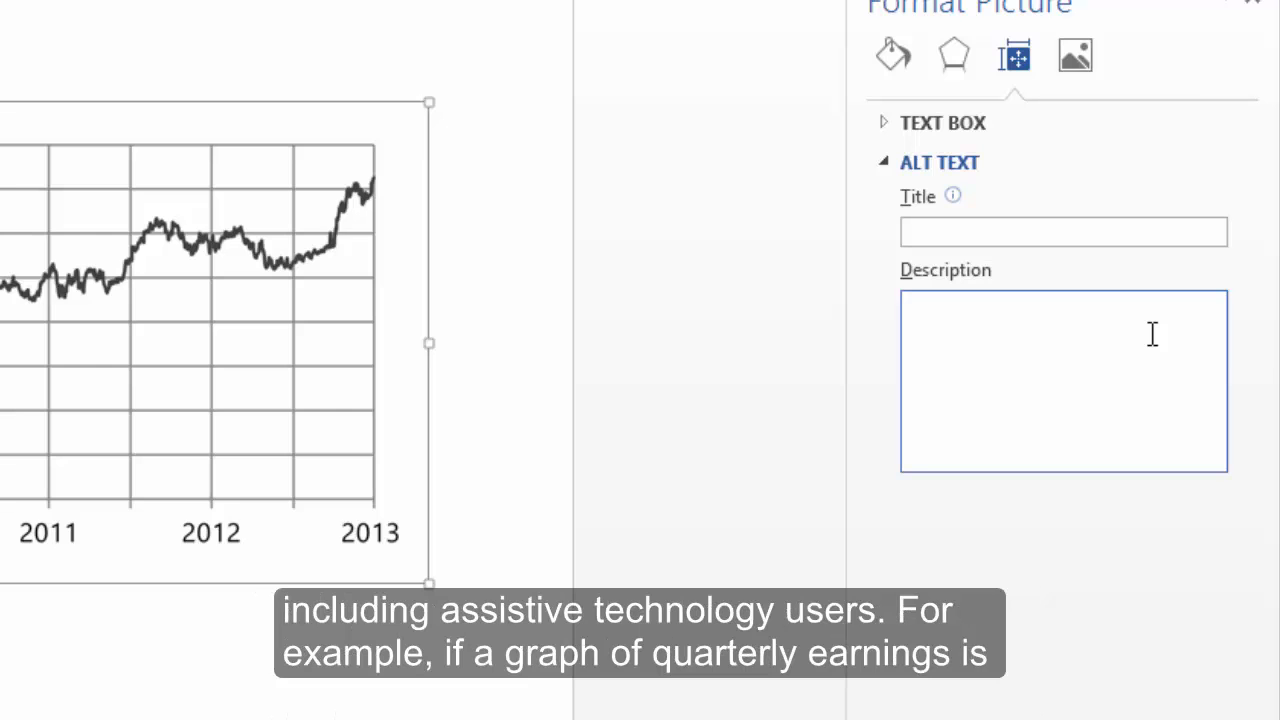
text(Q)
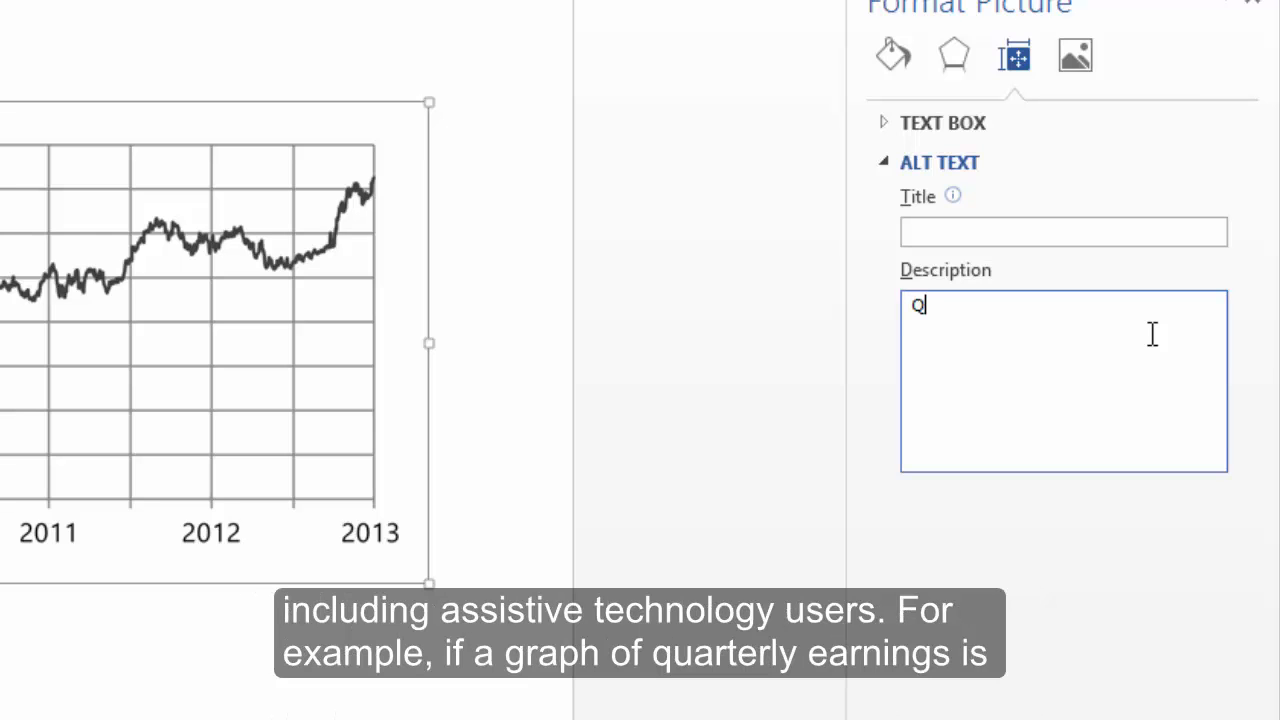
text(uarterly e)
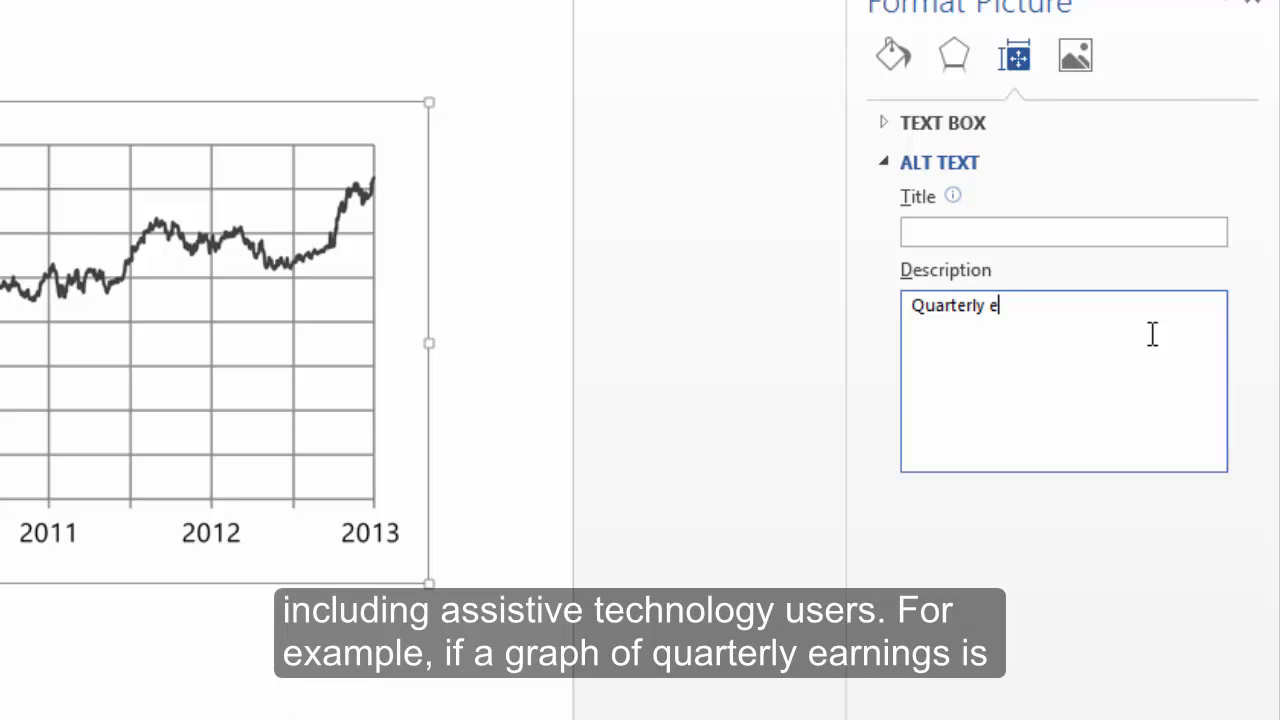
text(arnings)
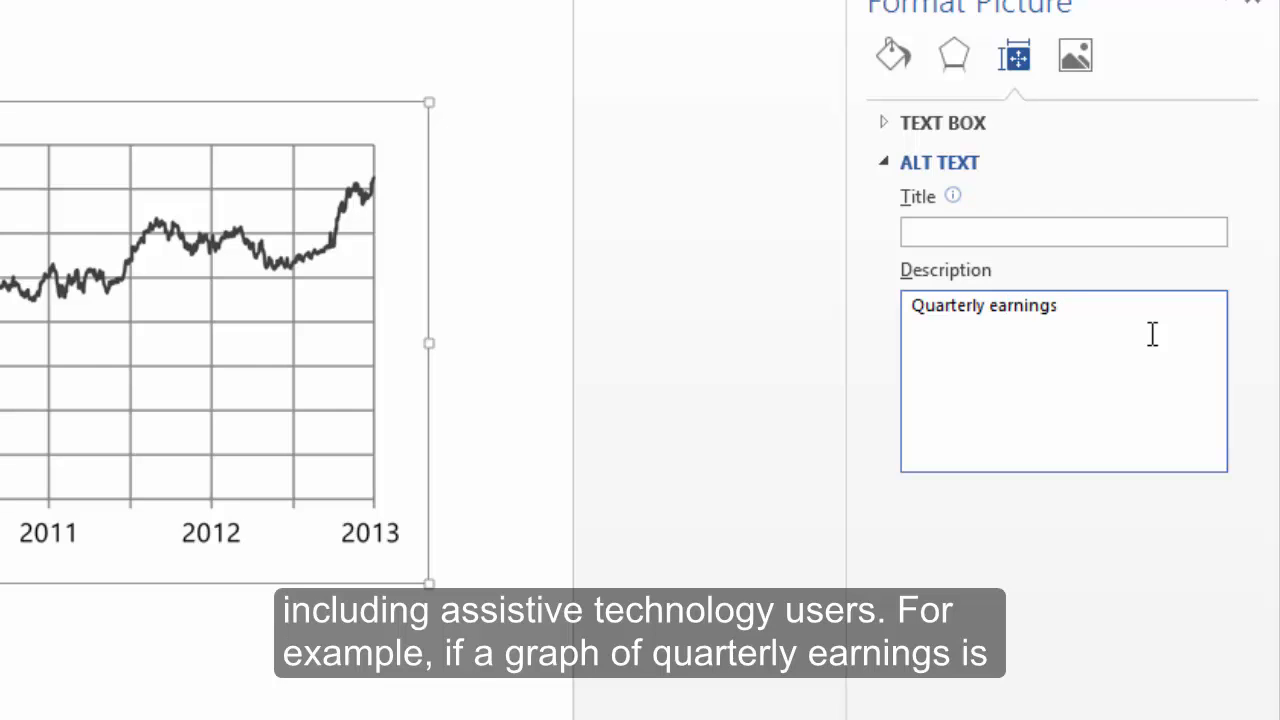
text(: d)
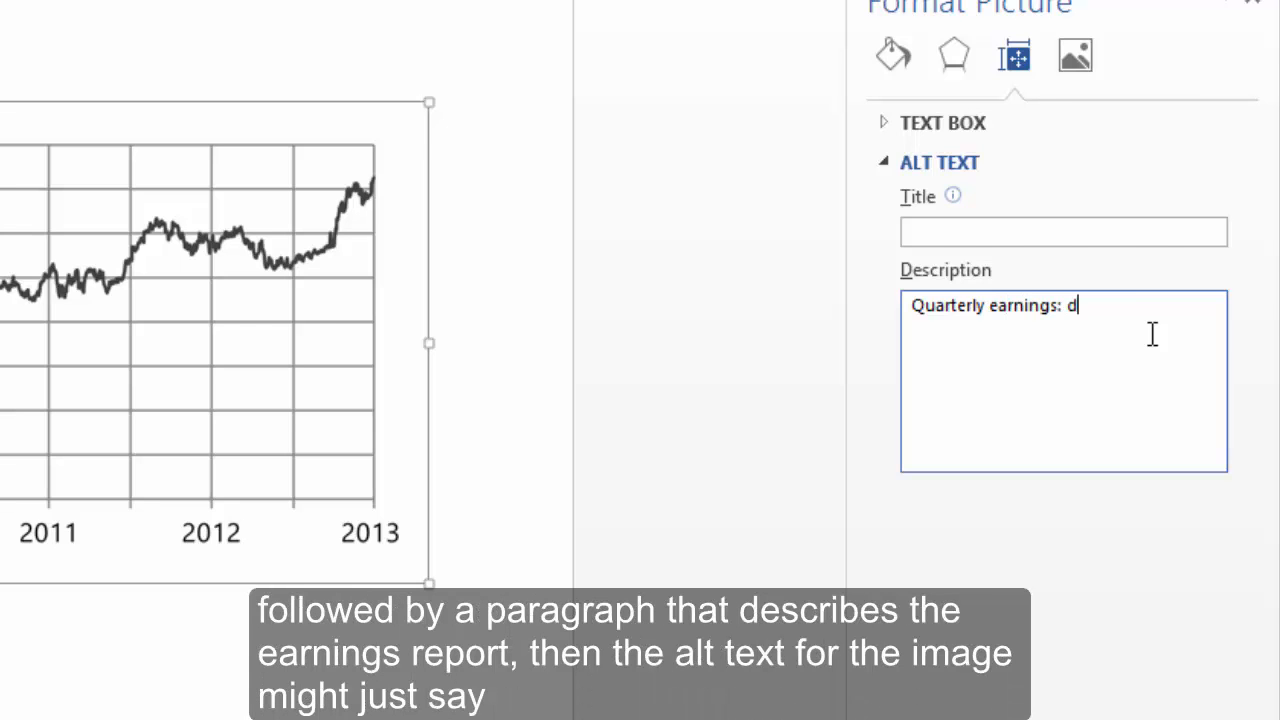
text(etails follow in p)
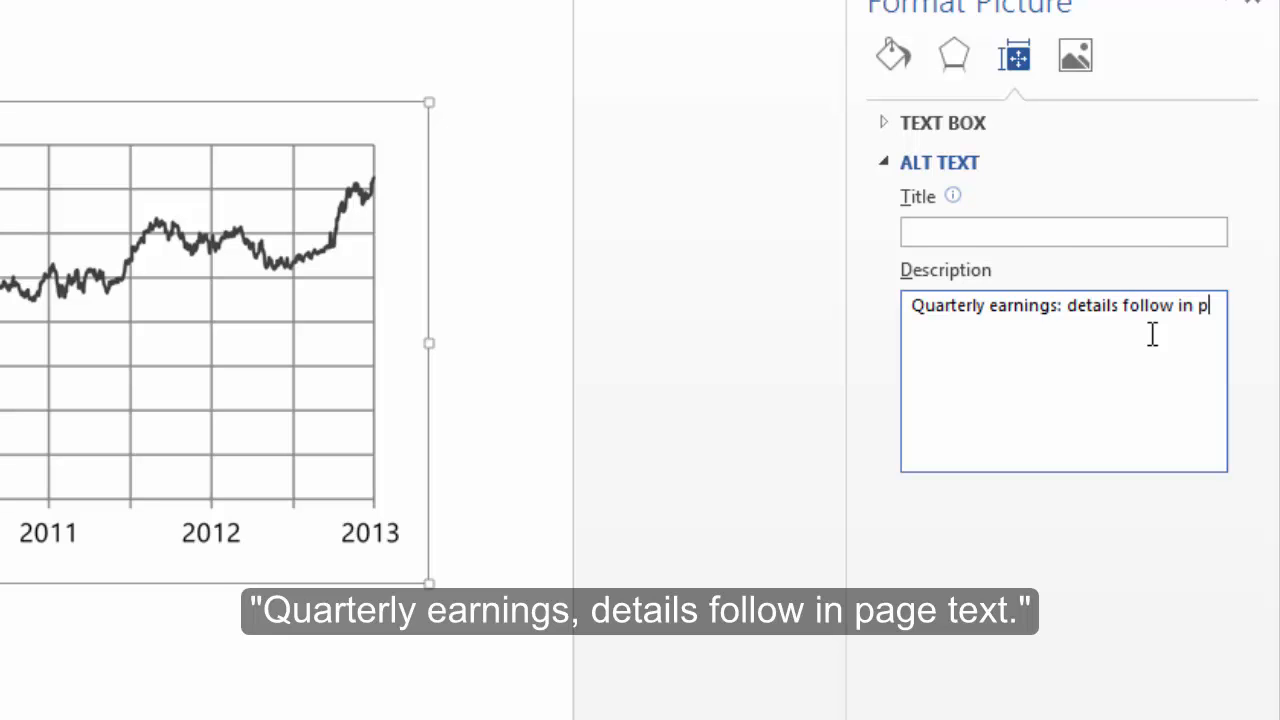
text(age text.)
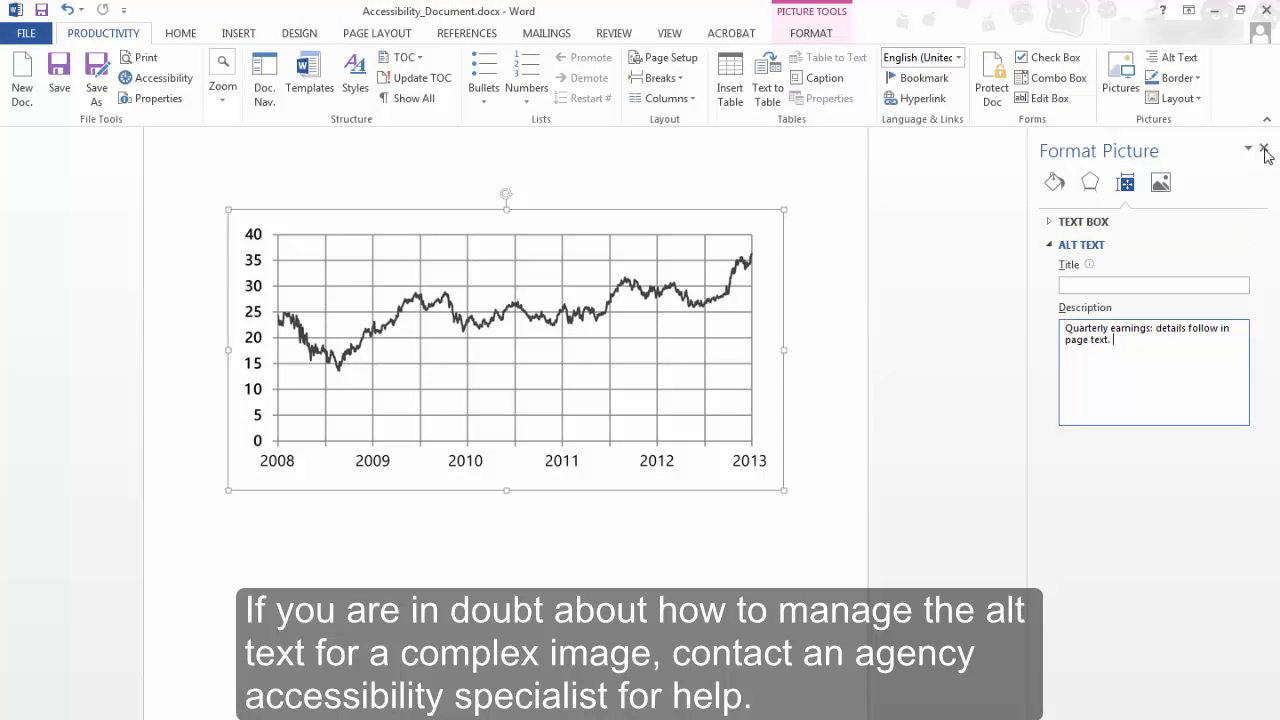
- Close the formatting pane and caption the graph "Figure 2 Graph of Quarterly Earnings"
click(1264, 148)
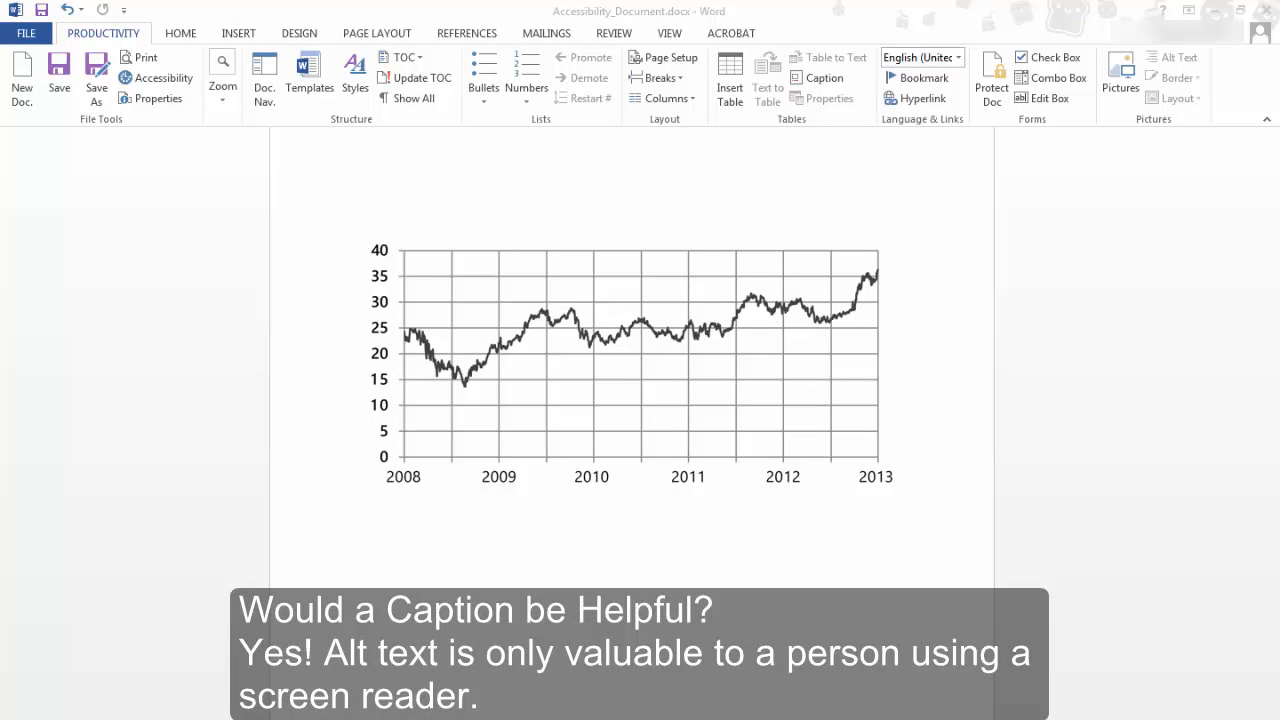
mouse_move(950, 484)
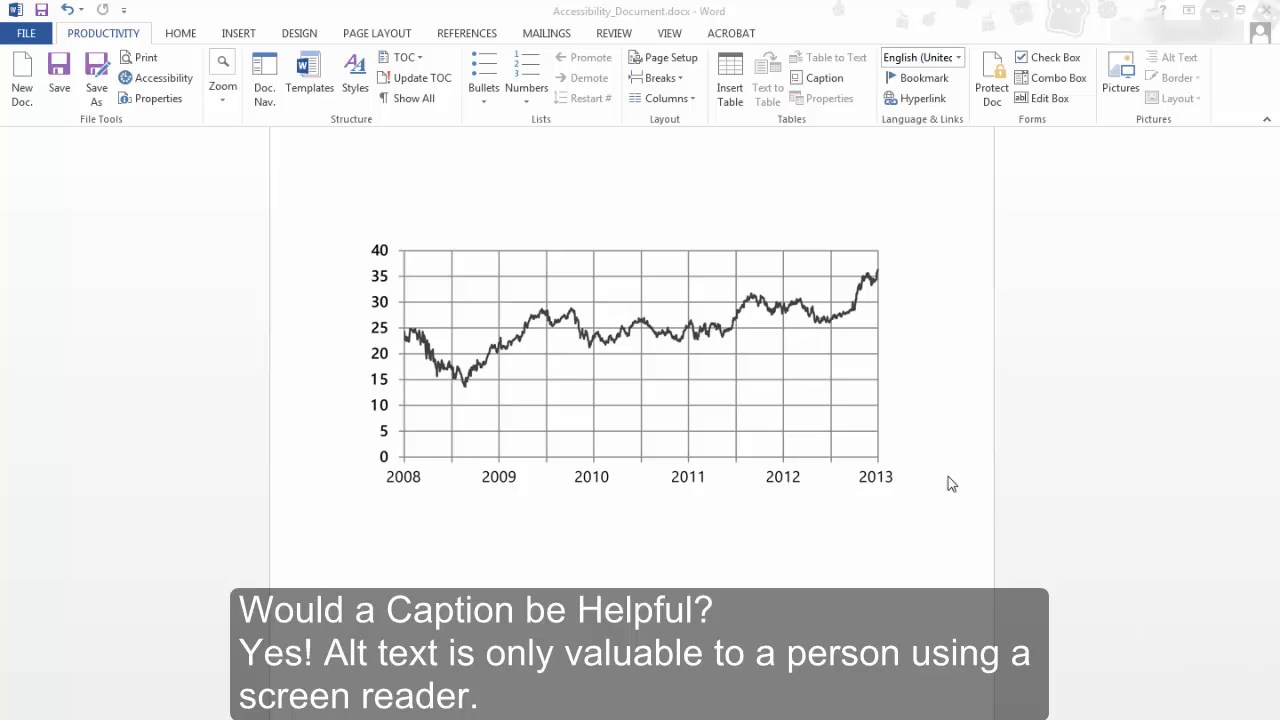
mouse_move(732, 398)
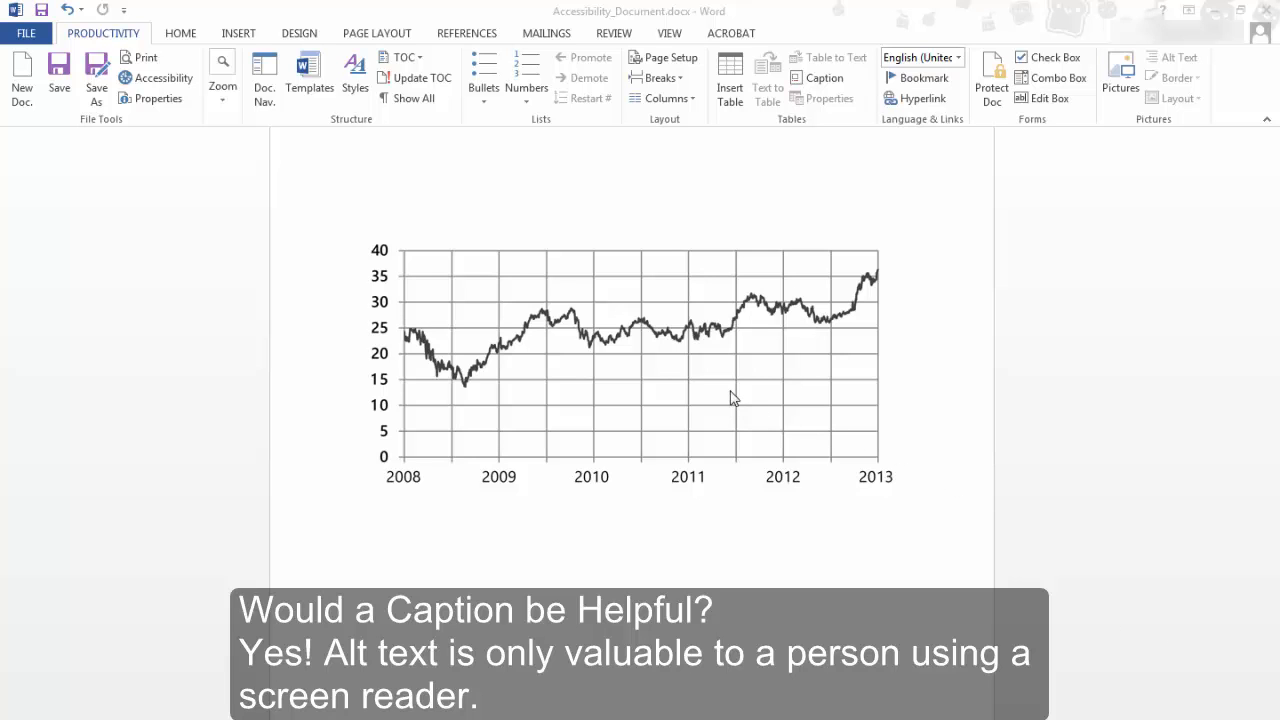
click(630, 360)
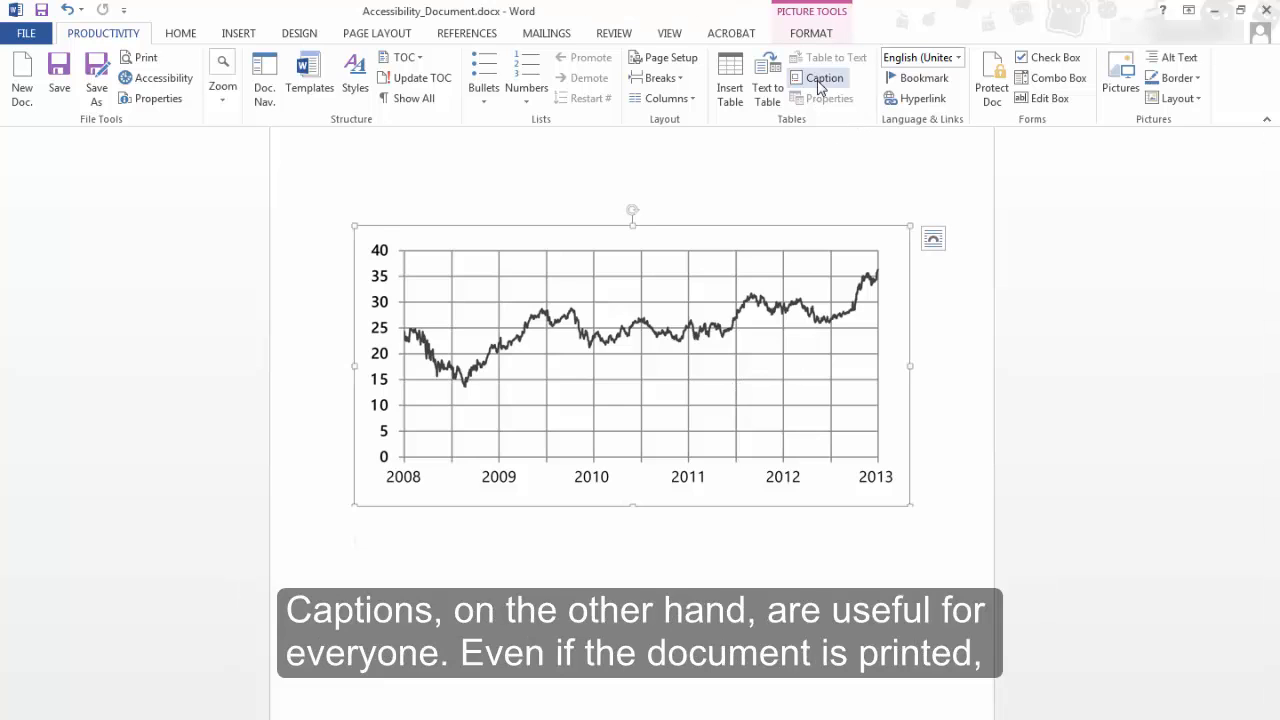
click(824, 78)
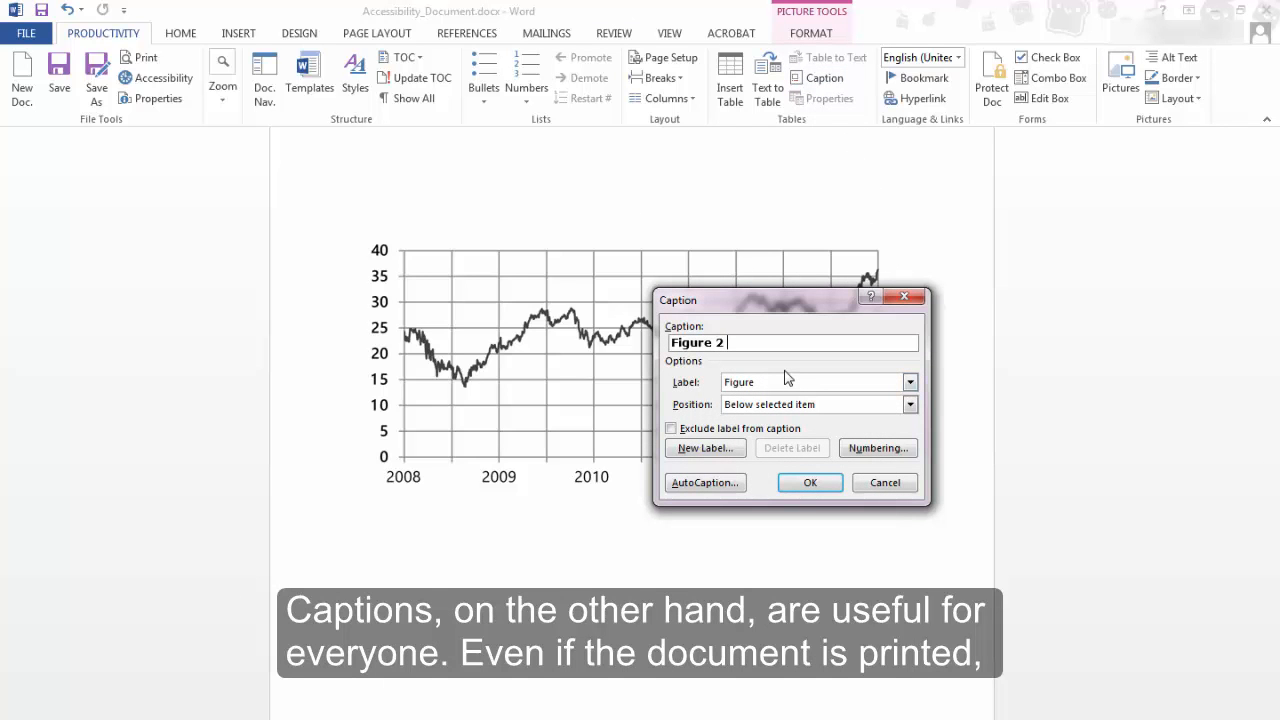
text(Graph of Quar)
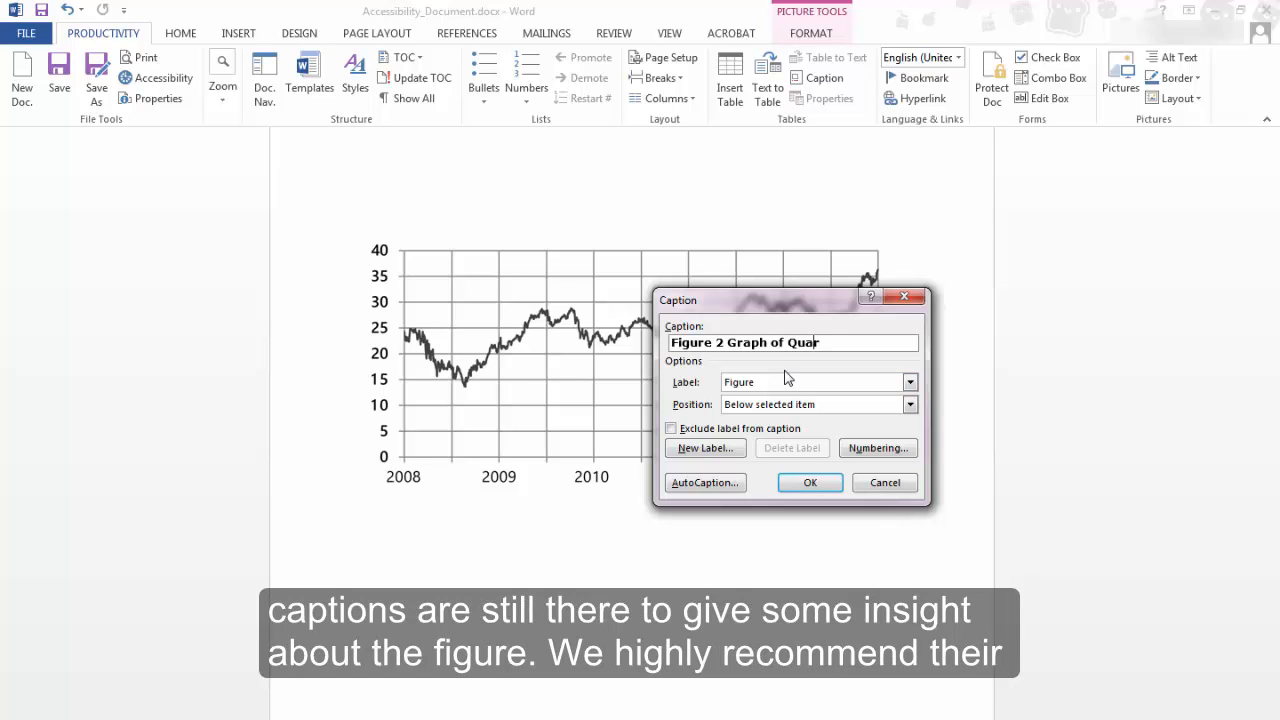
text(terly)
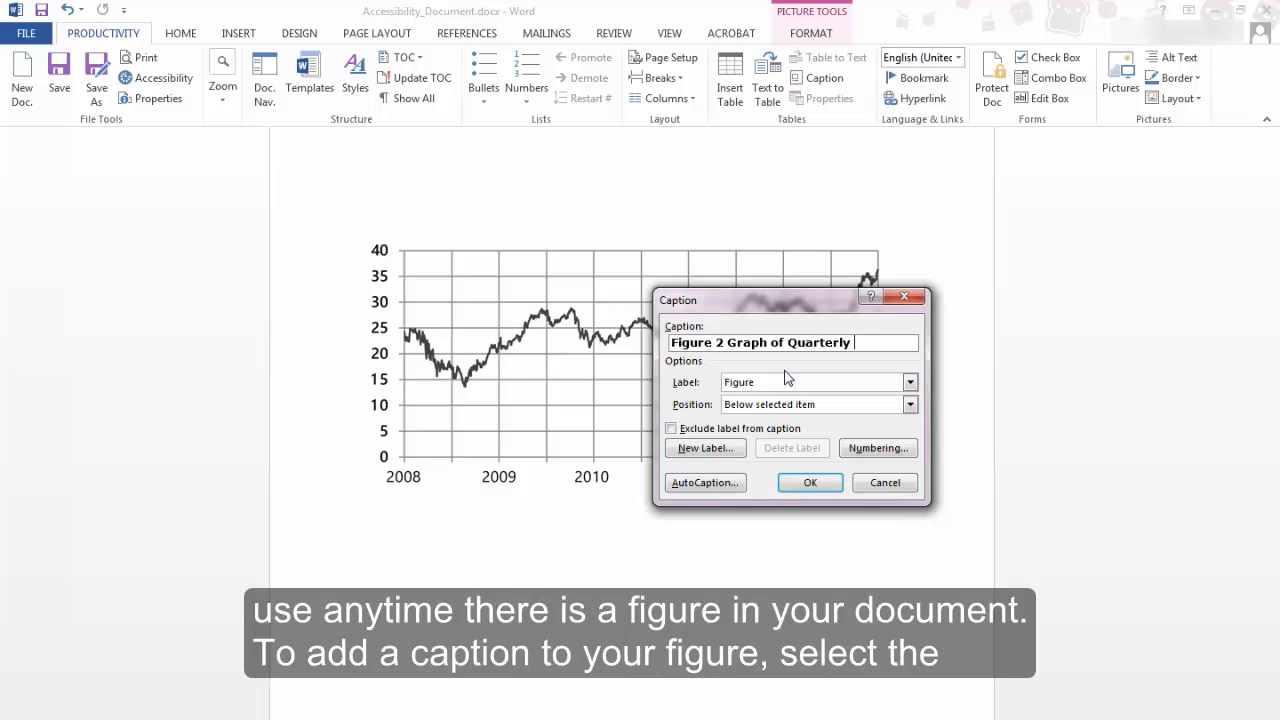
text(Earnings)
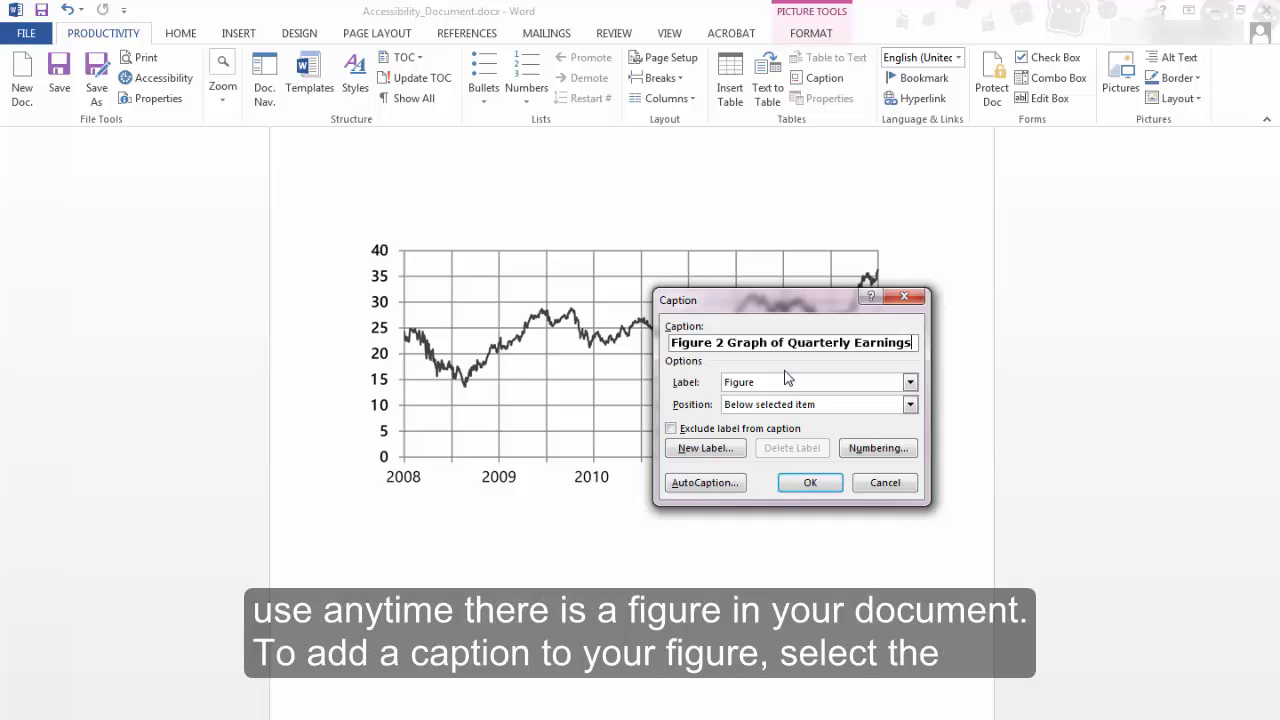